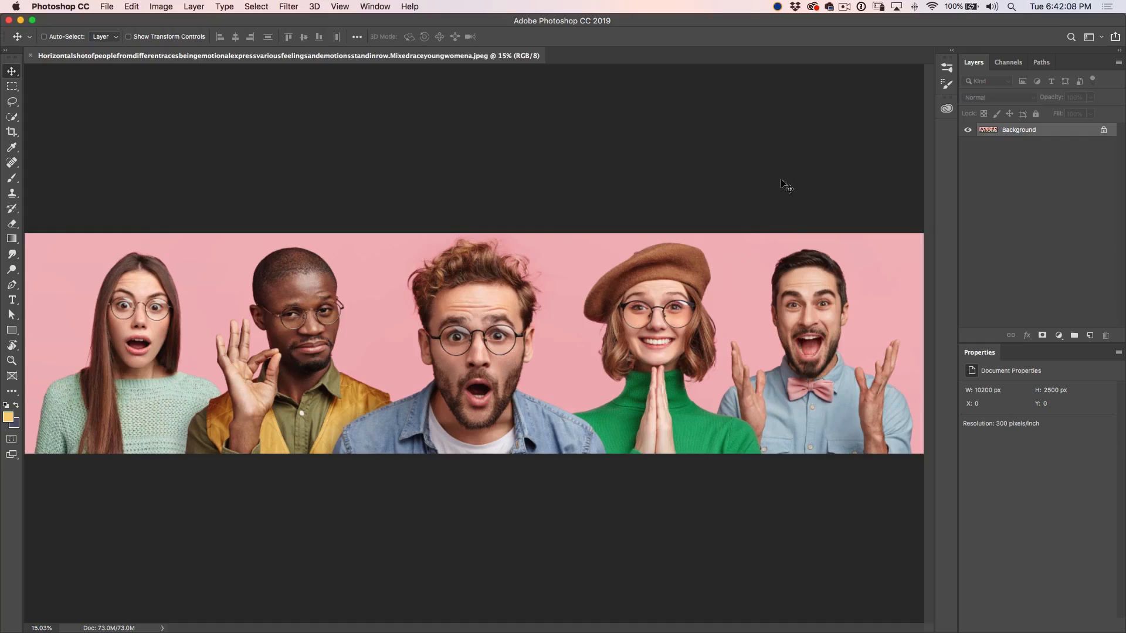
mouse_move(767, 187)
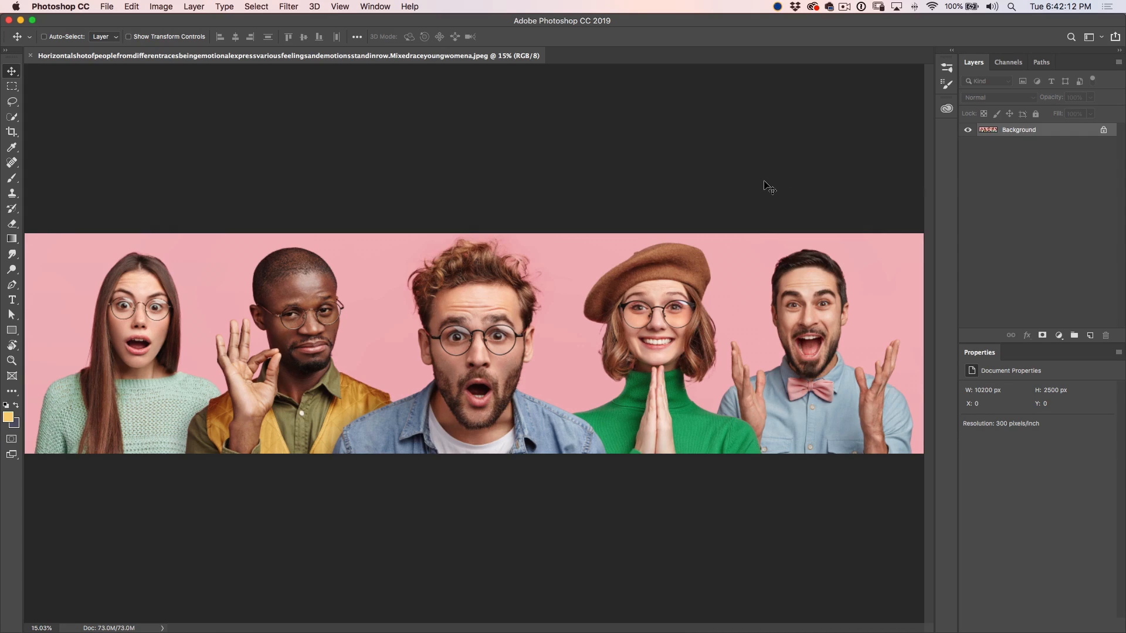
mouse_move(889, 237)
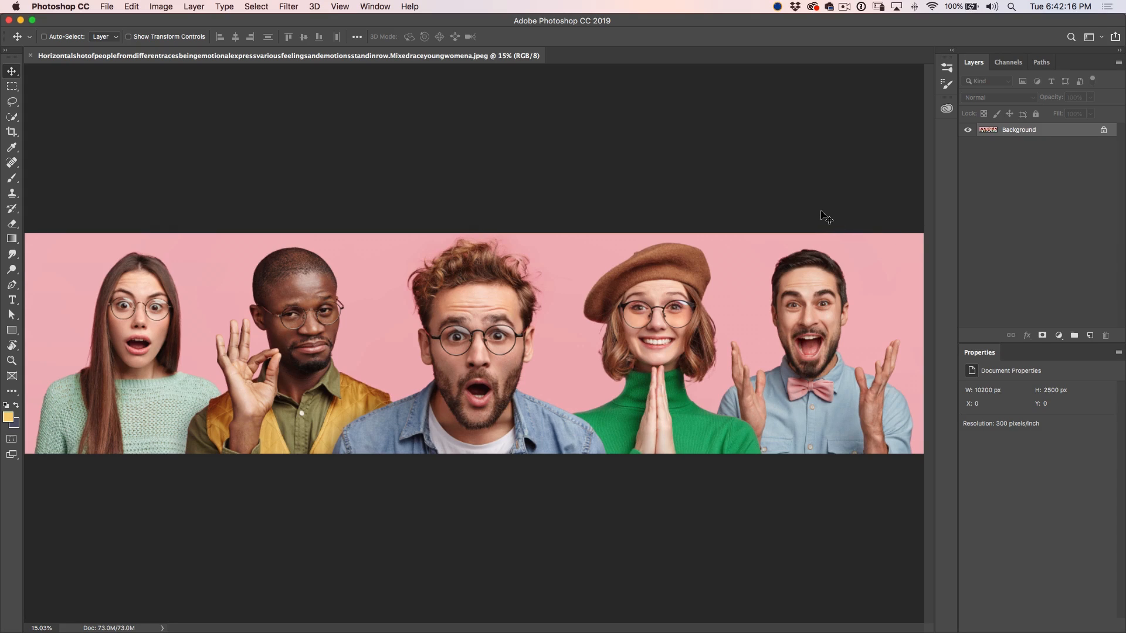
mouse_move(823, 270)
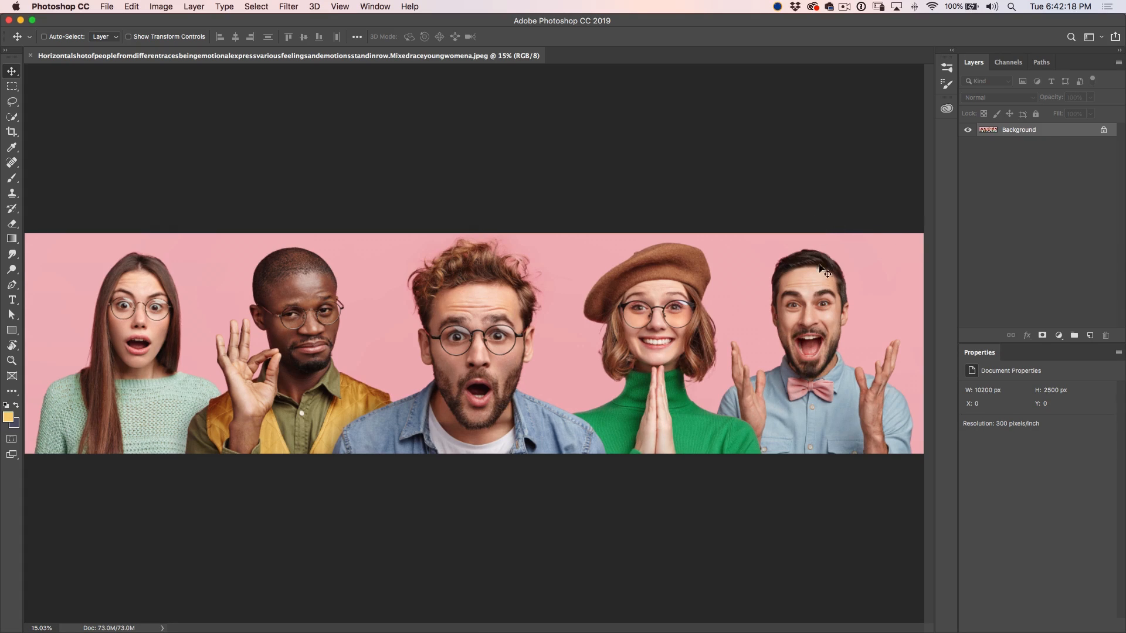
mouse_move(746, 282)
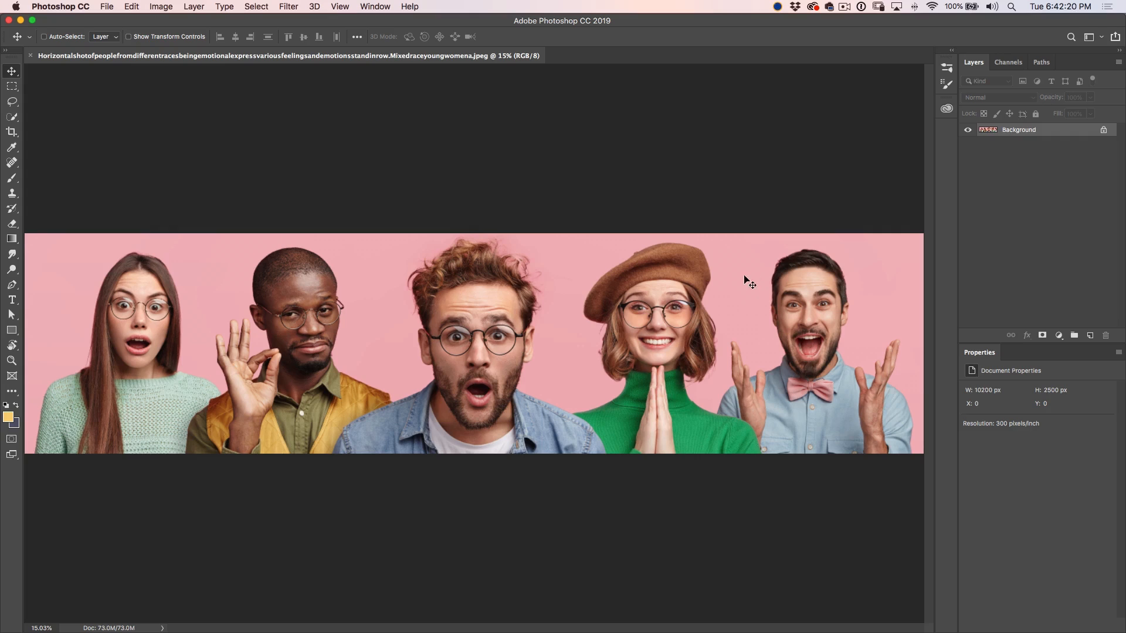
mouse_move(836, 215)
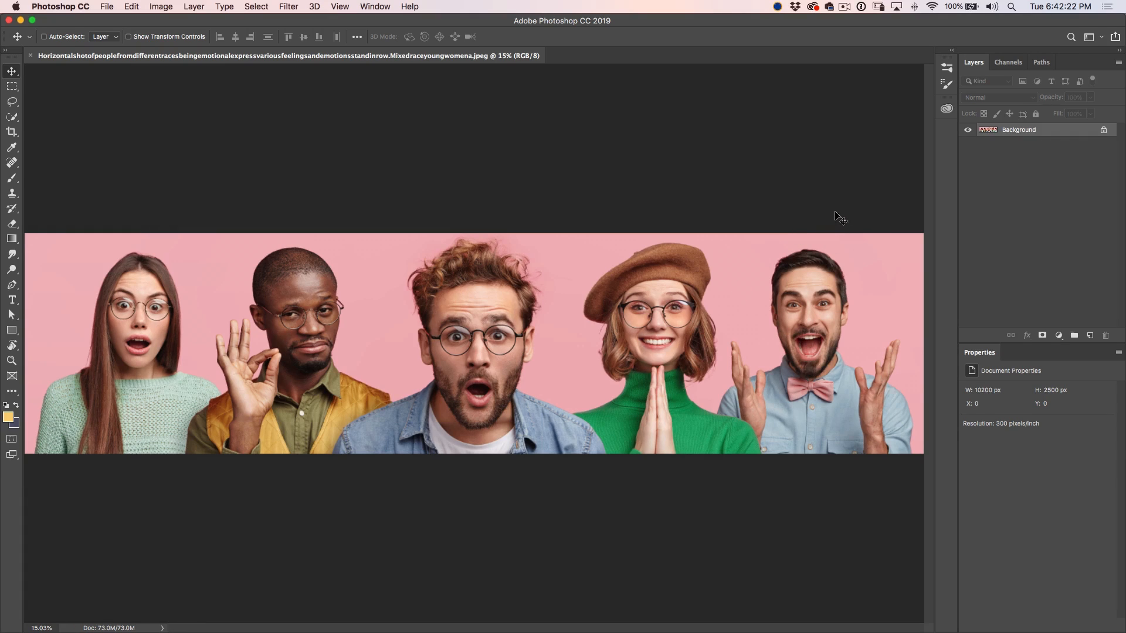
mouse_move(830, 272)
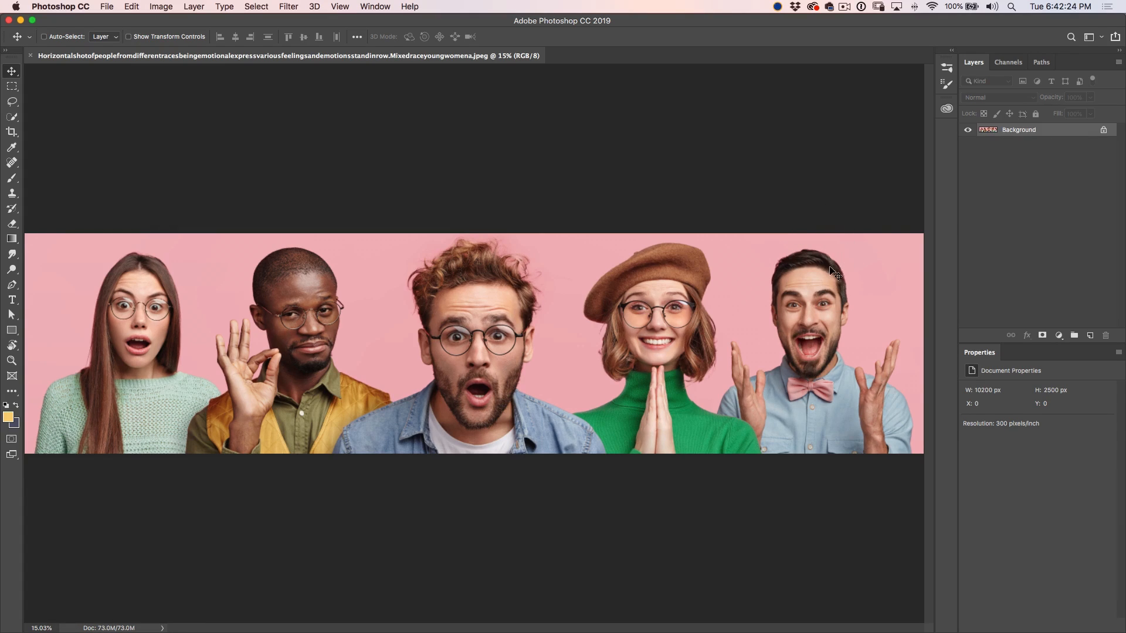
mouse_move(839, 287)
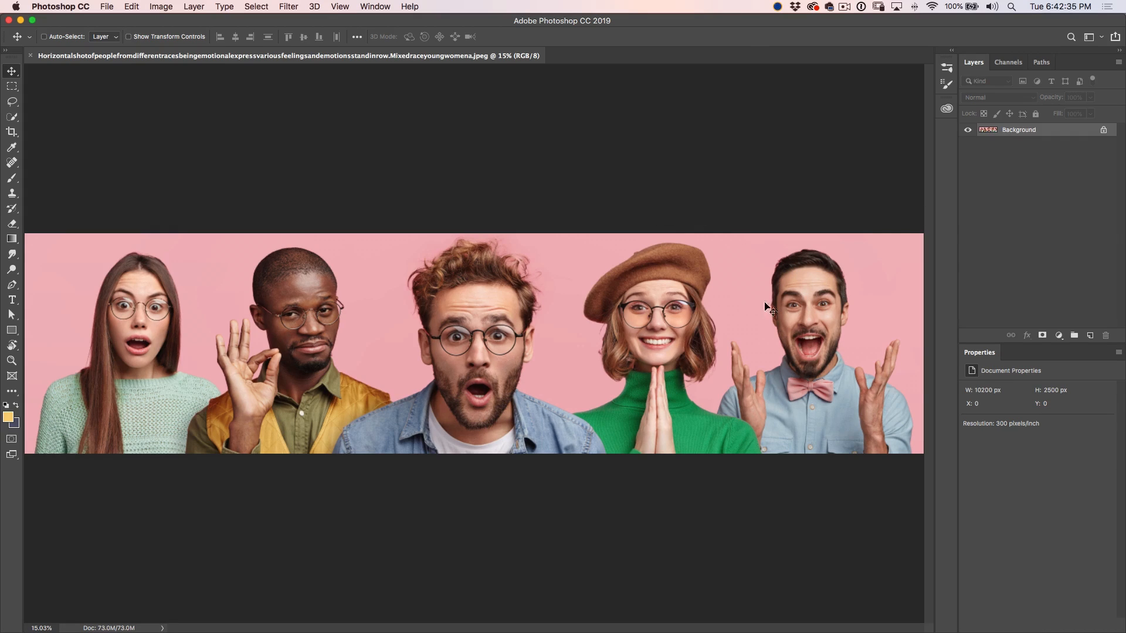
mouse_move(194, 353)
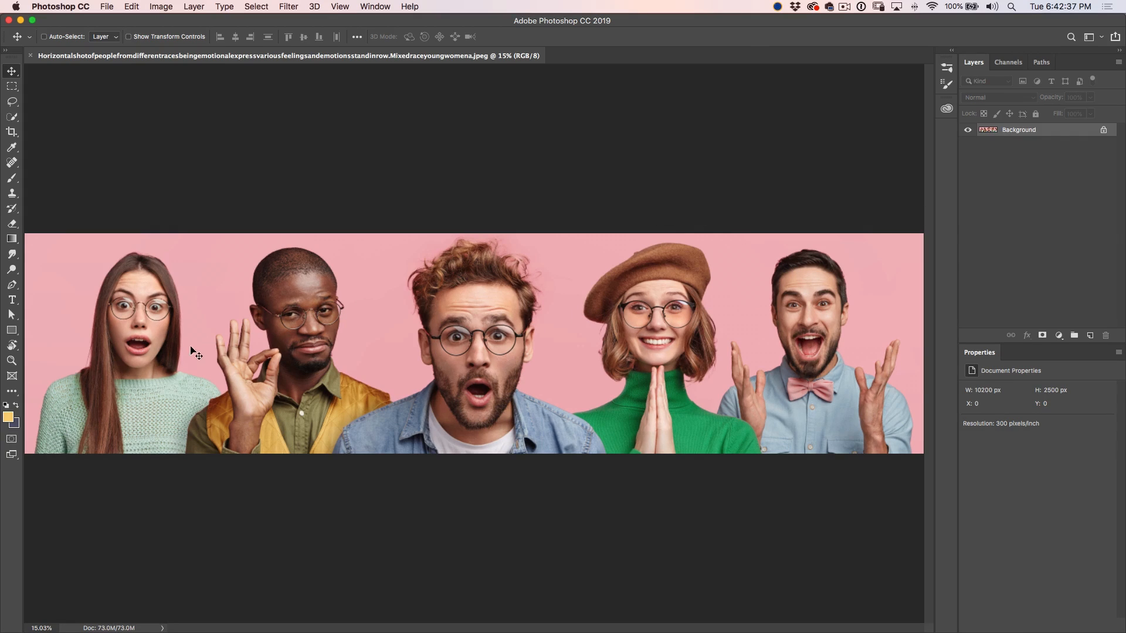
mouse_move(535, 347)
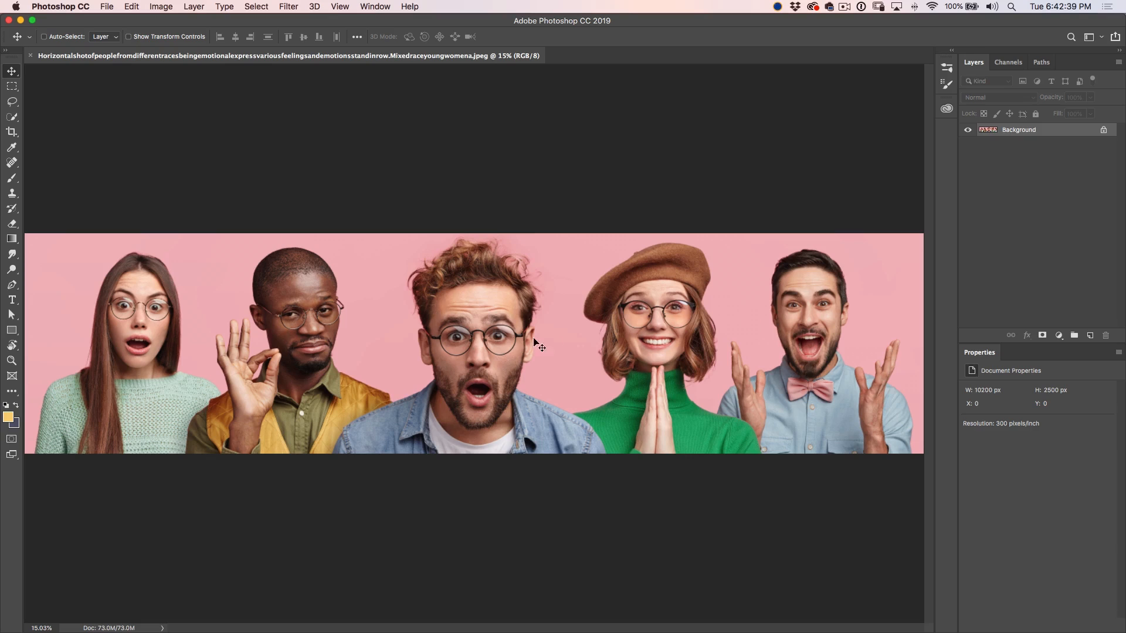
mouse_move(143, 338)
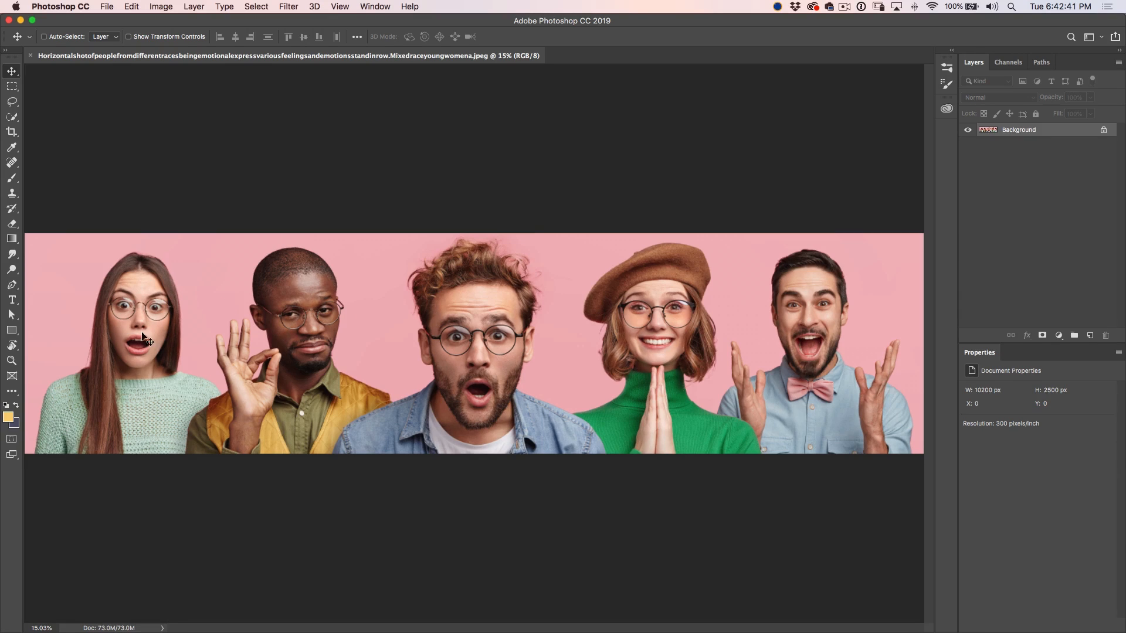
mouse_move(144, 304)
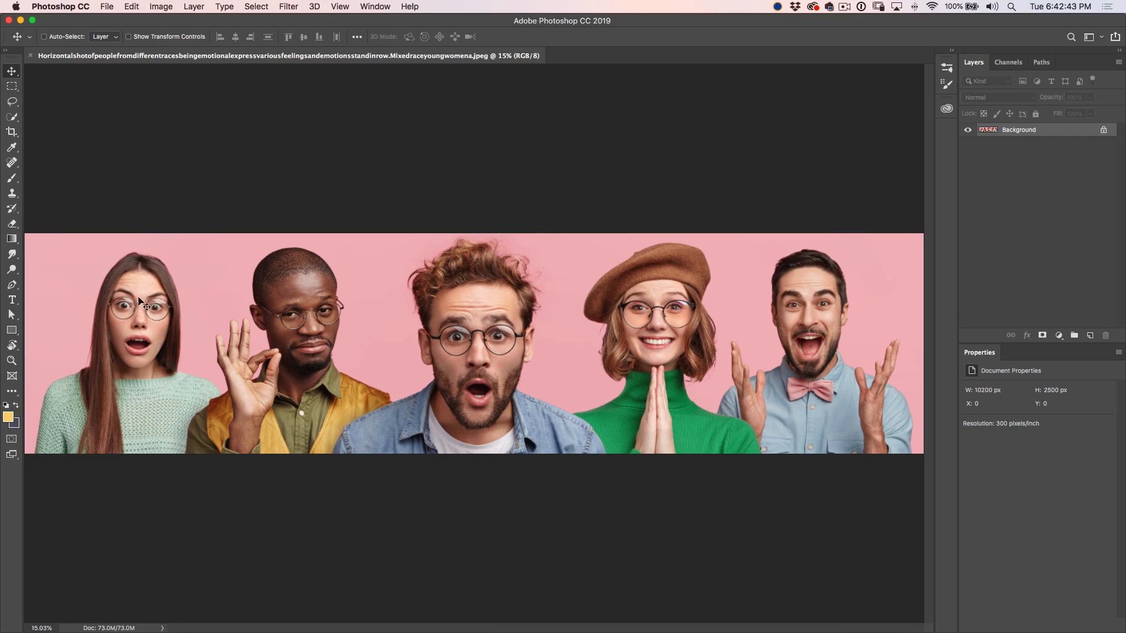
mouse_move(535, 335)
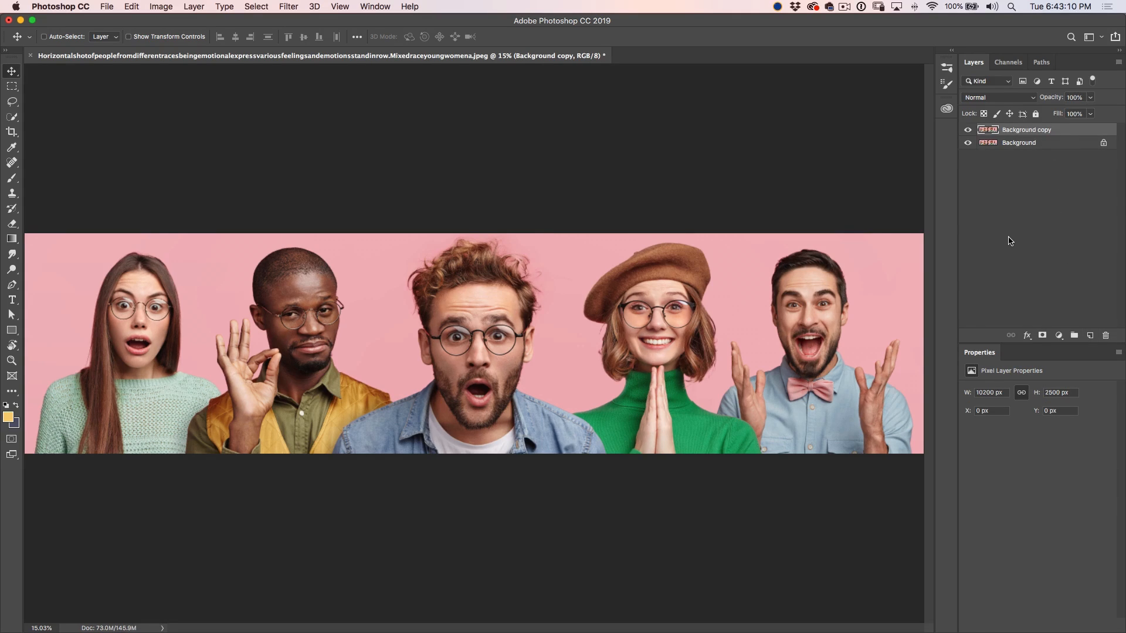
mouse_move(1007, 242)
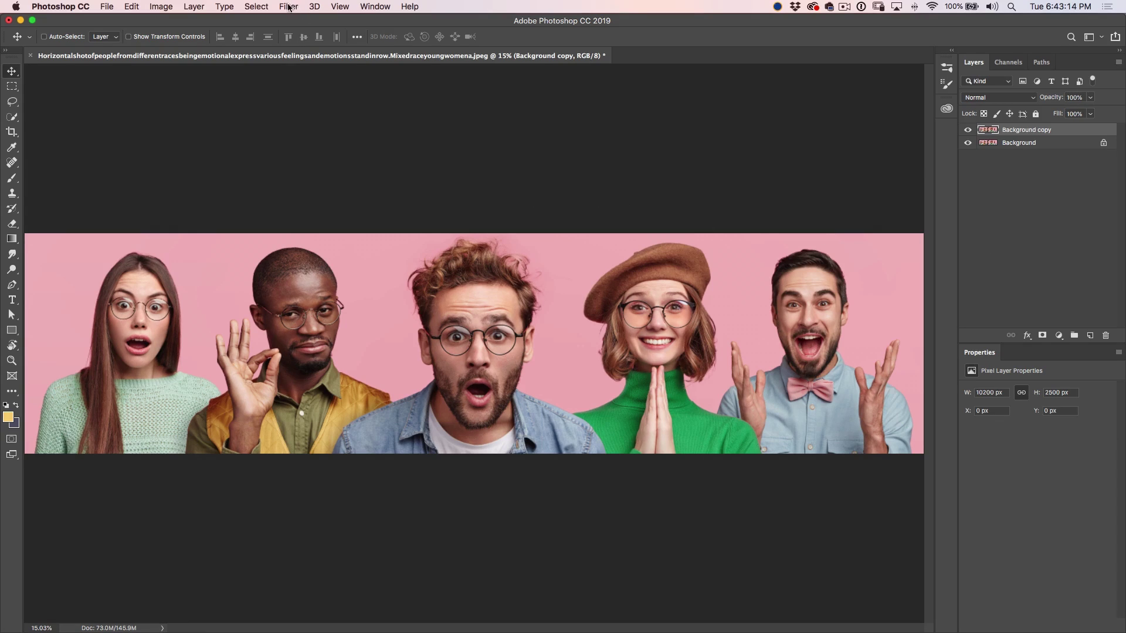
- Open the Filter menu for the duplicated Background copy layer
left_click(288, 6)
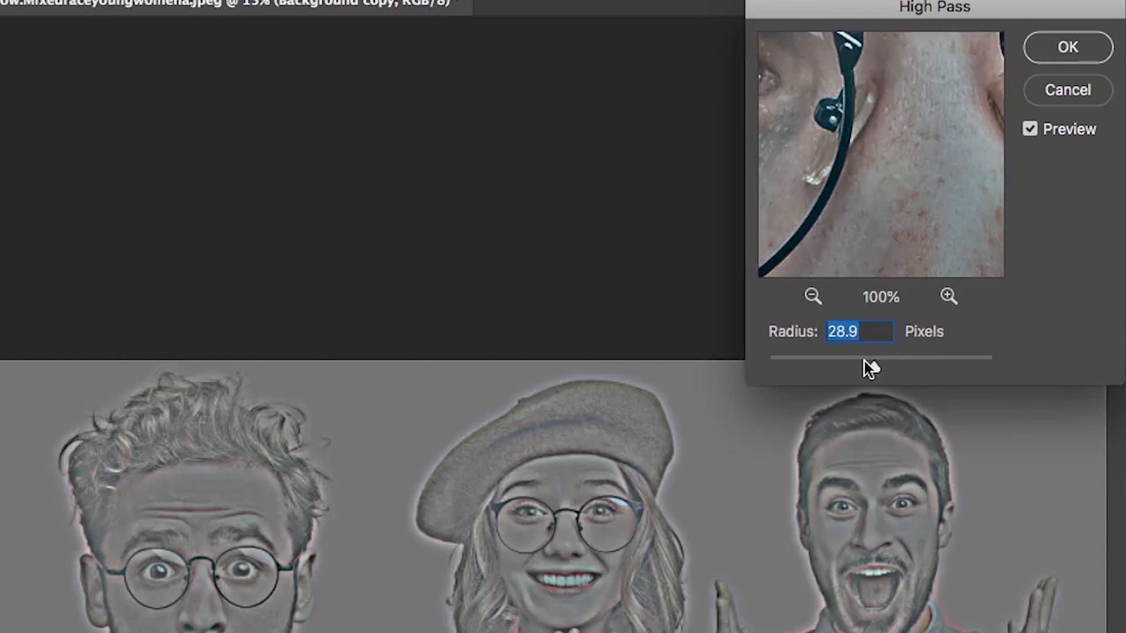
- Apply High Pass to the copy layer with the radius tuned down to about 8.7 pixels
left_click_drag(869, 368, 869, 368)
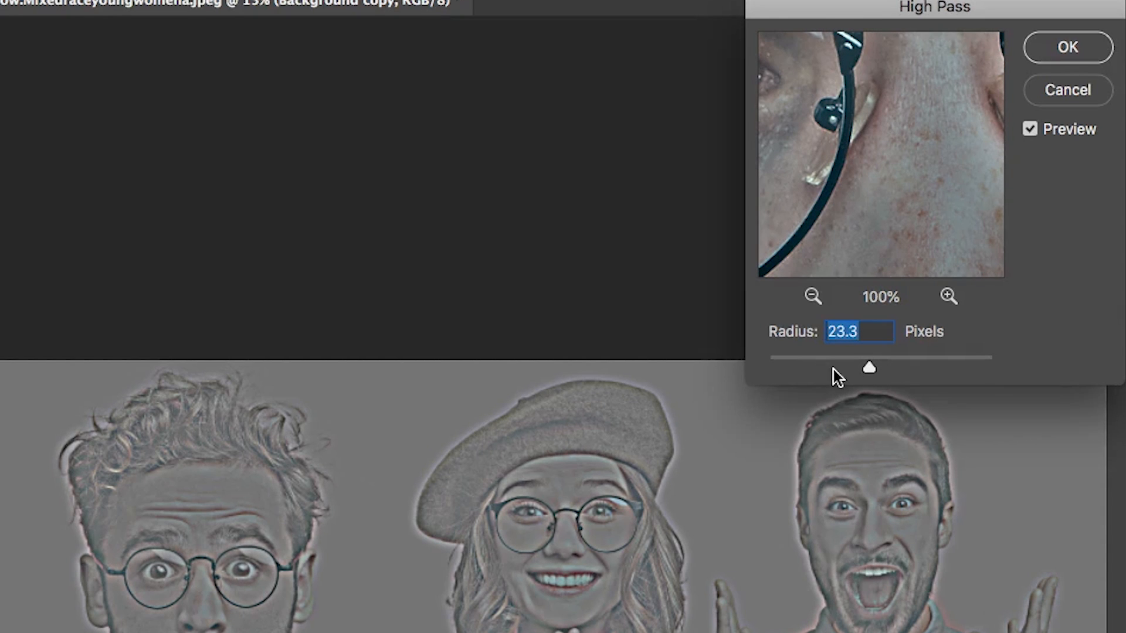
left_click_drag(868, 367, 879, 367)
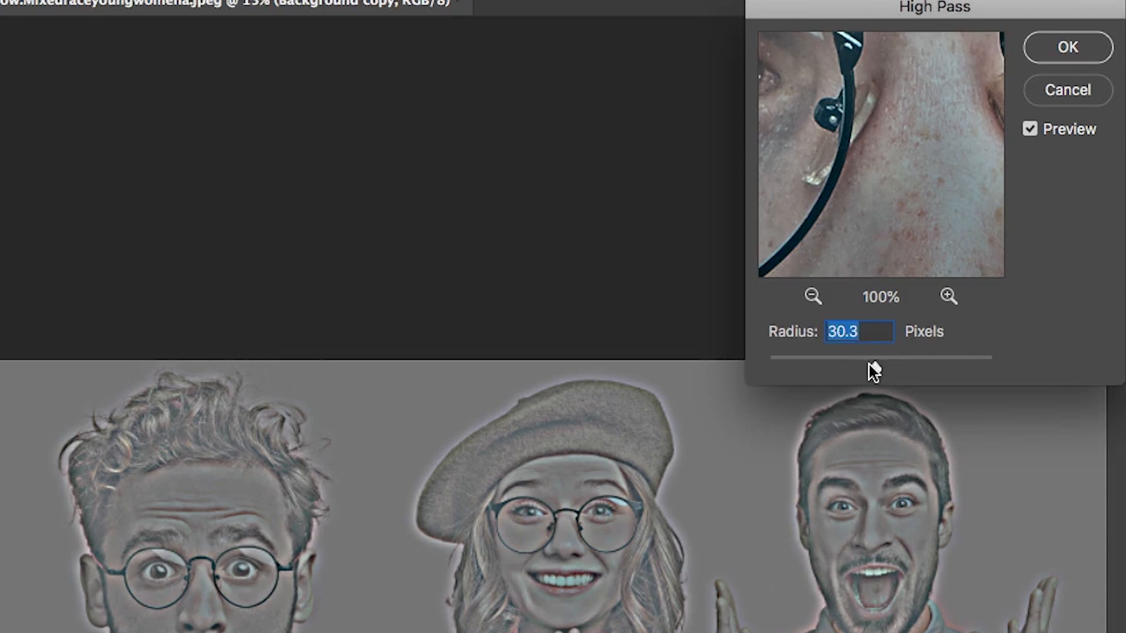
left_click_drag(872, 358, 847, 358)
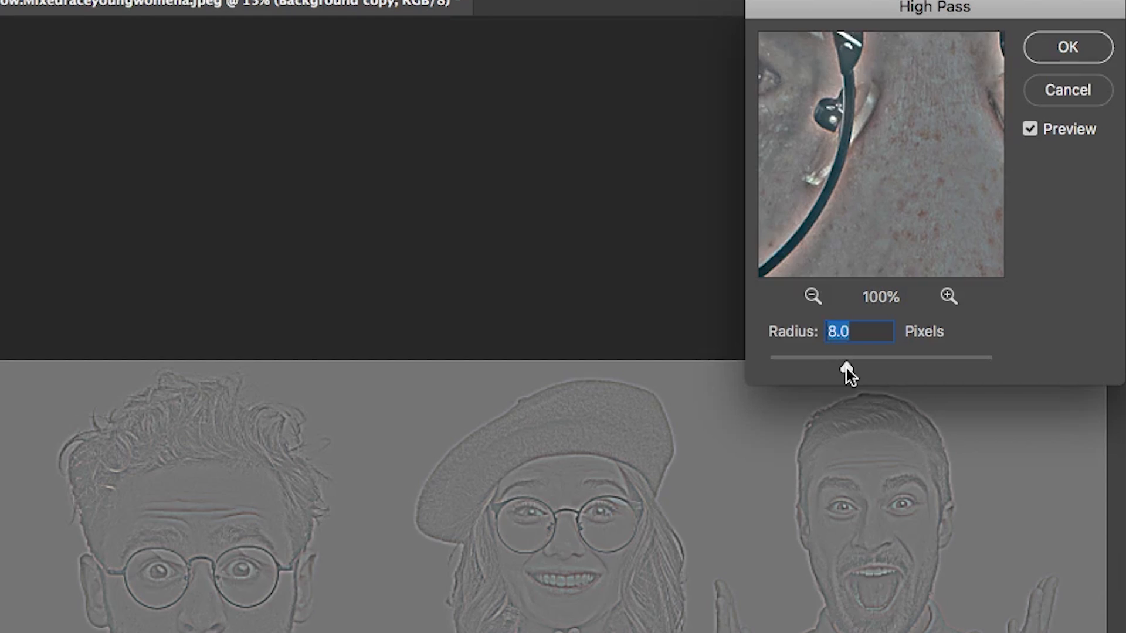
left_click_drag(845, 356, 860, 356)
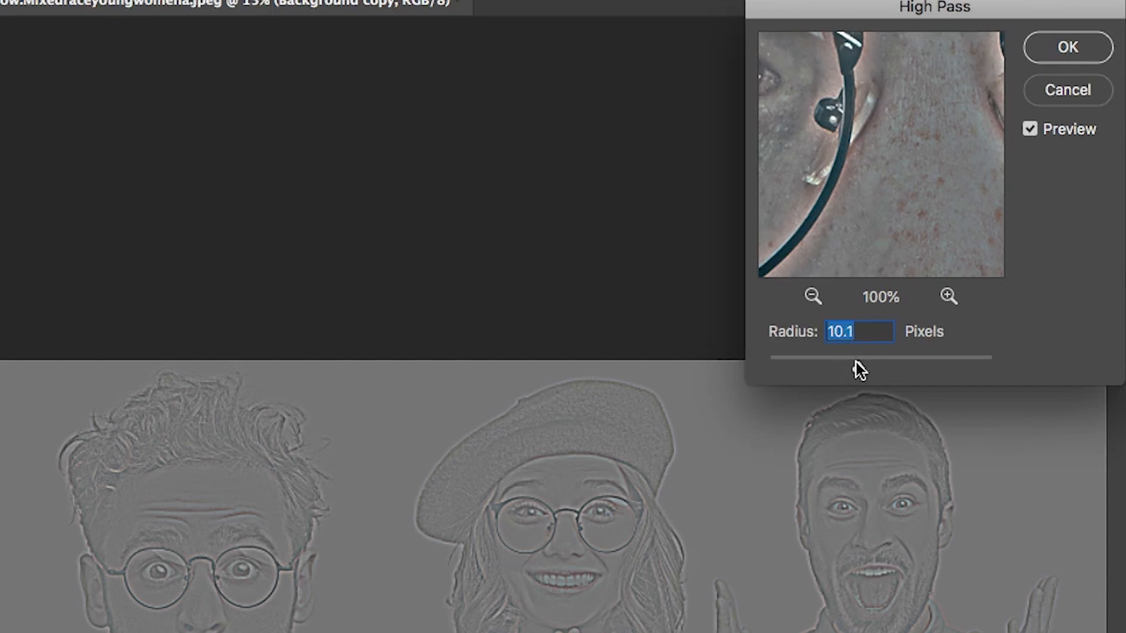
left_click_drag(858, 357, 855, 367)
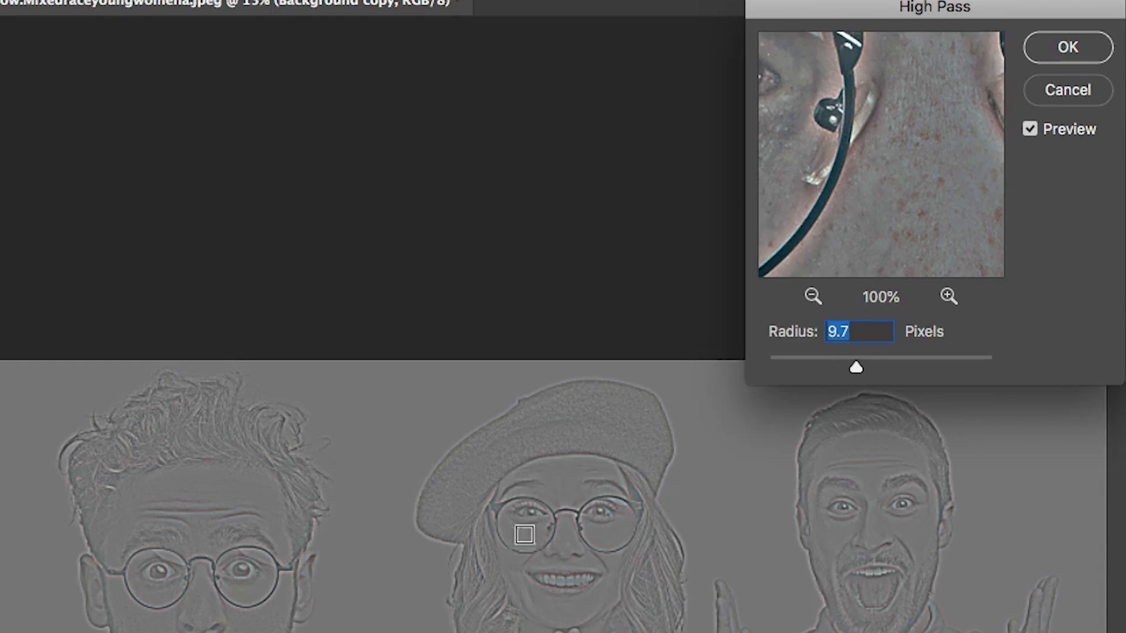
mouse_move(352, 389)
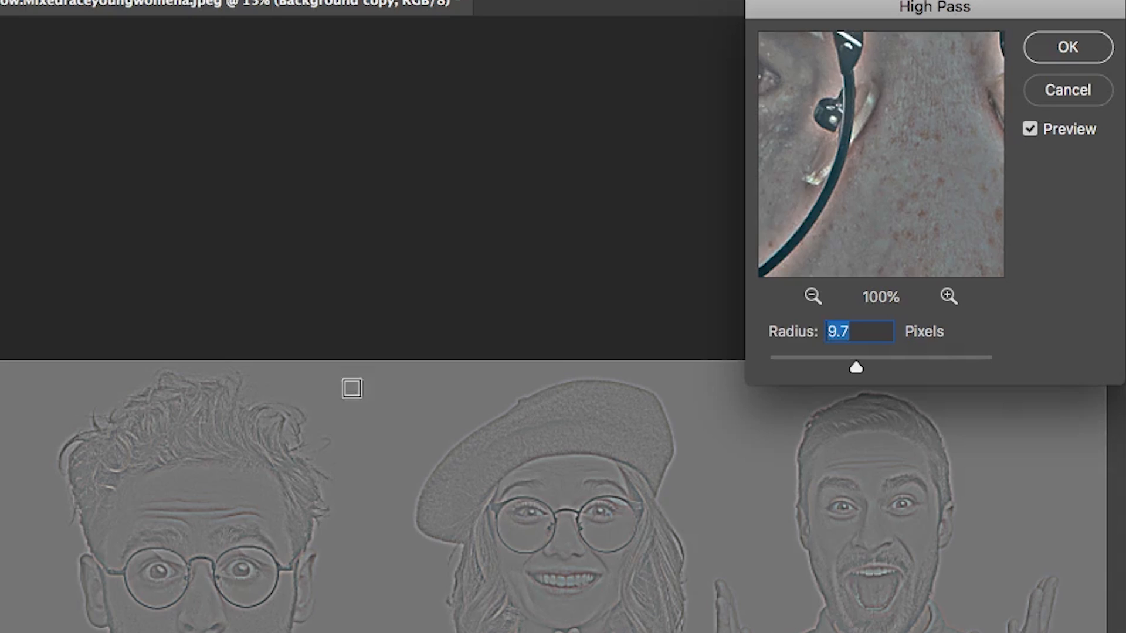
left_click_drag(856, 368, 852, 372)
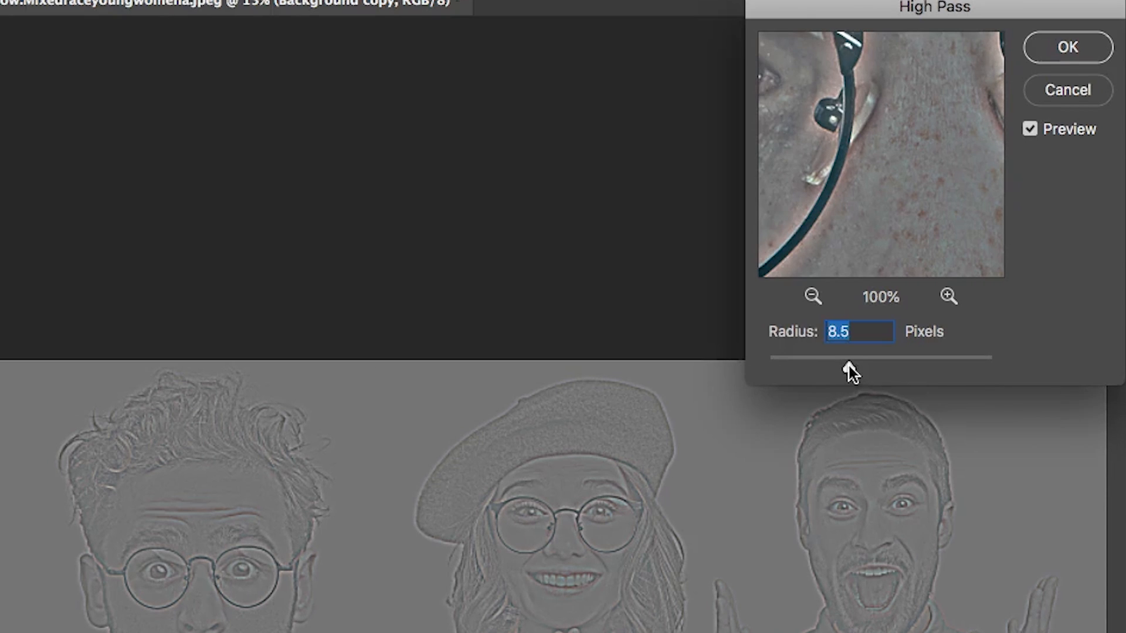
left_click_drag(849, 372, 850, 367)
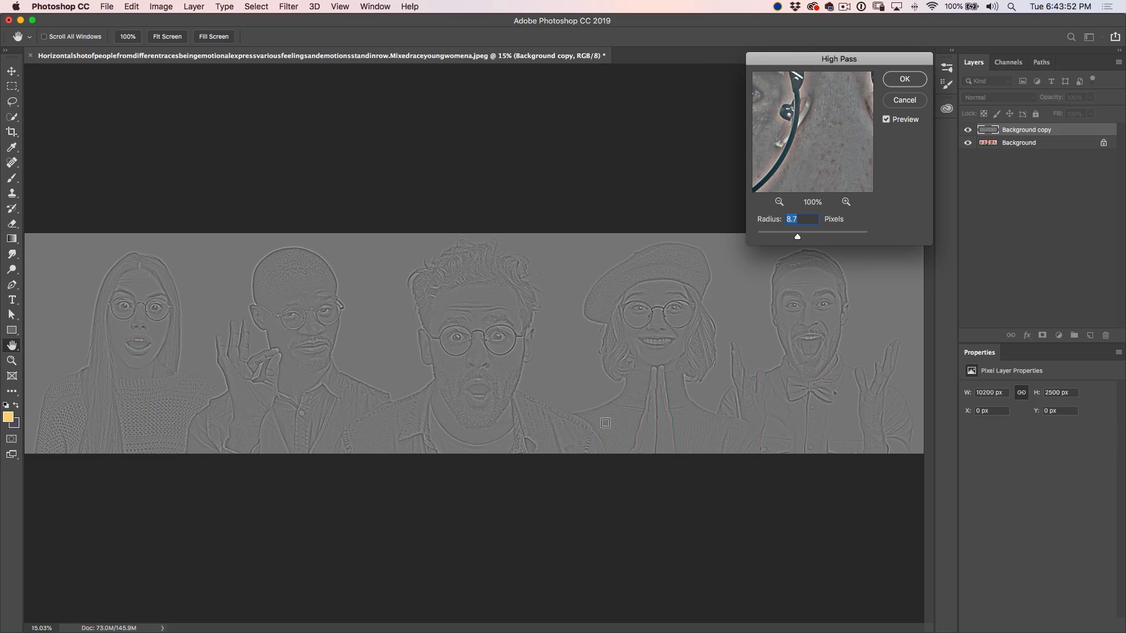
mouse_move(700, 265)
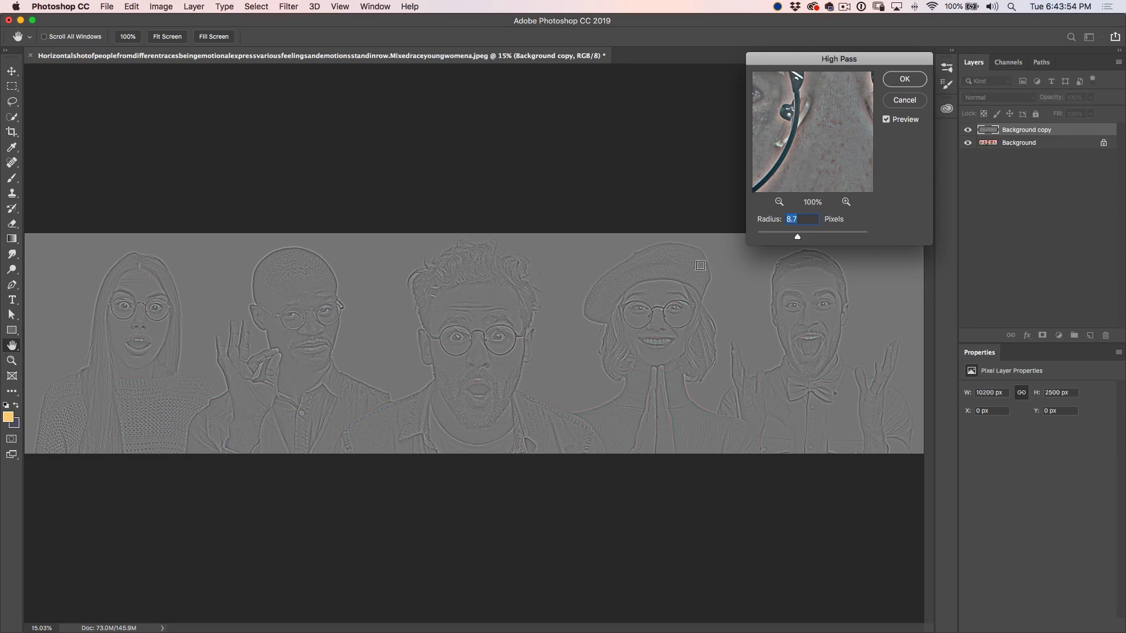
left_click(904, 78)
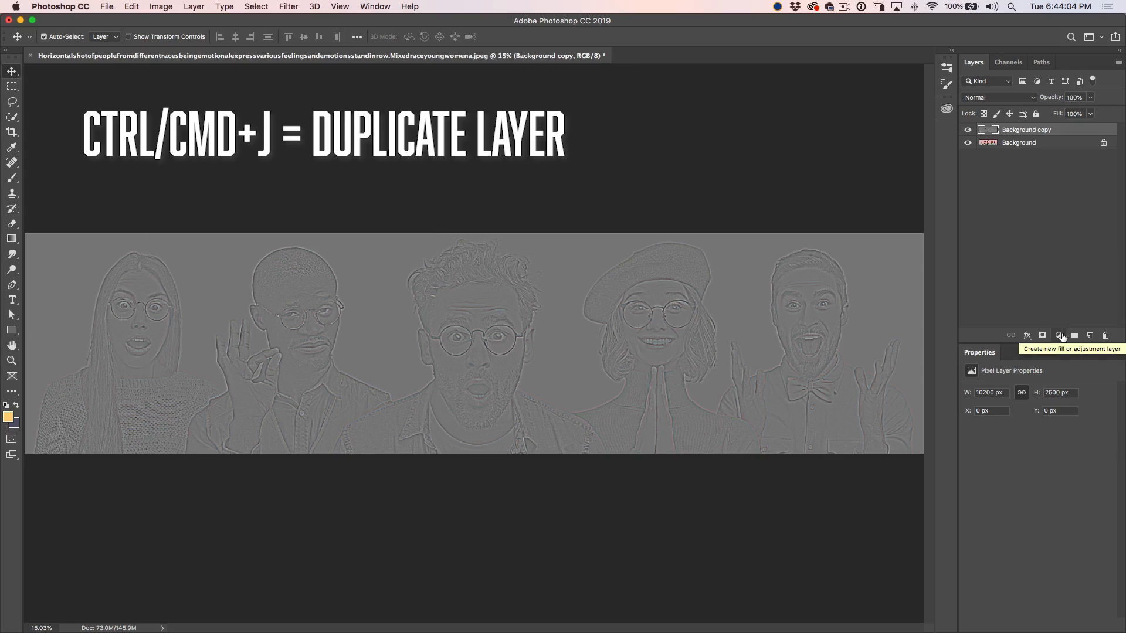
- Duplicate the embossed layer as Background copy 2 and invert its colours with Cmd+I
key("cmd+j")
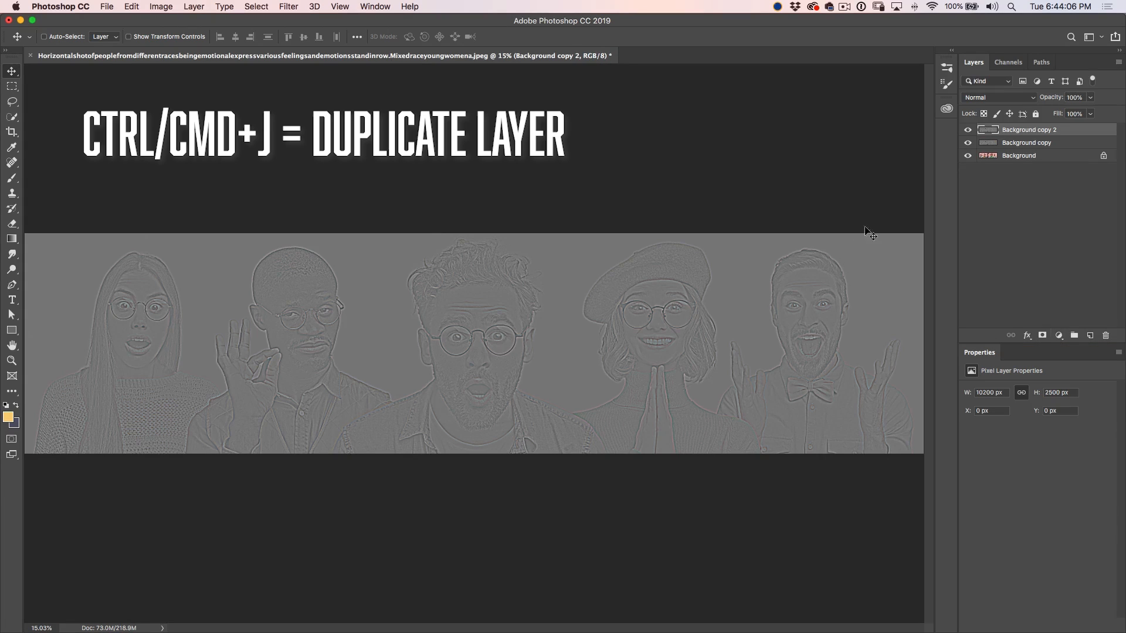
left_click(967, 129)
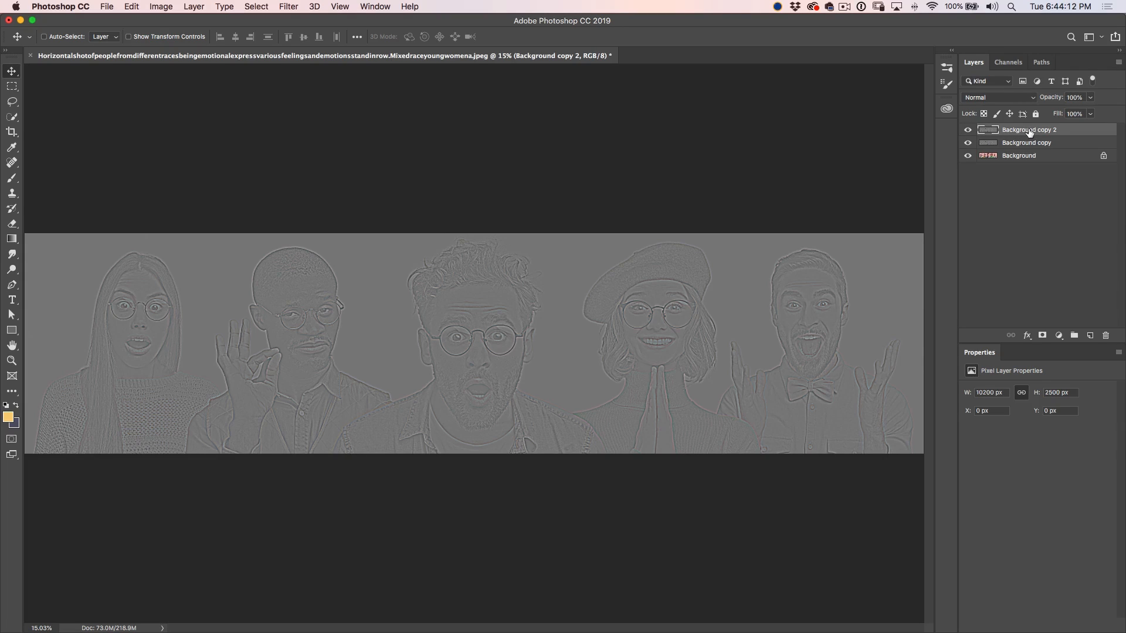
mouse_move(1027, 131)
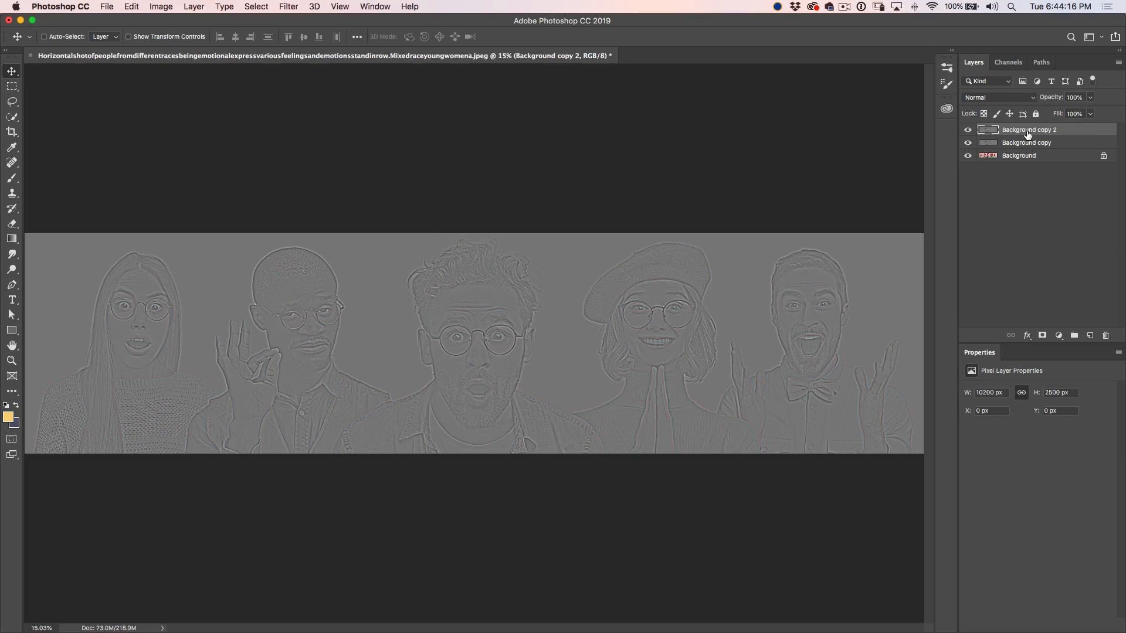
key("Cmd+I")
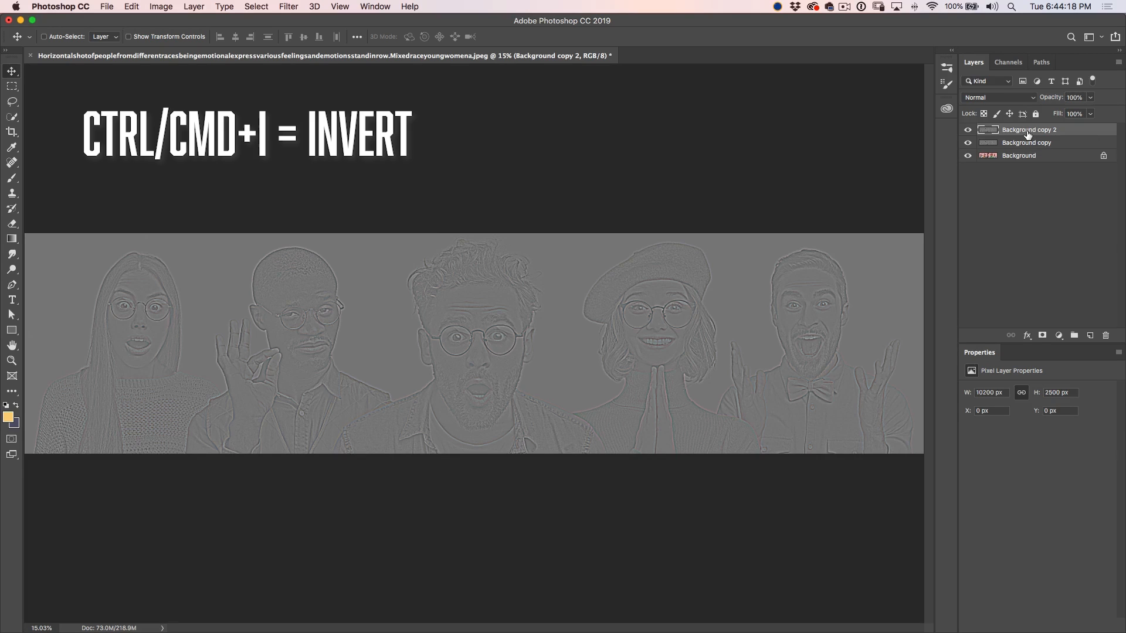
key("cmd+i")
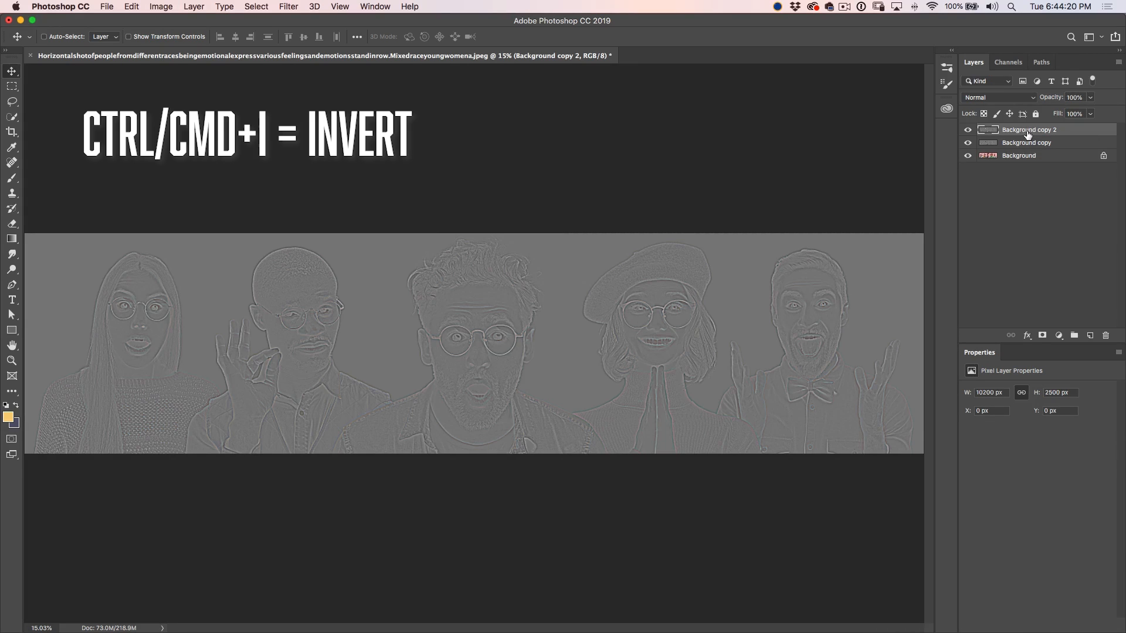
left_click(967, 129)
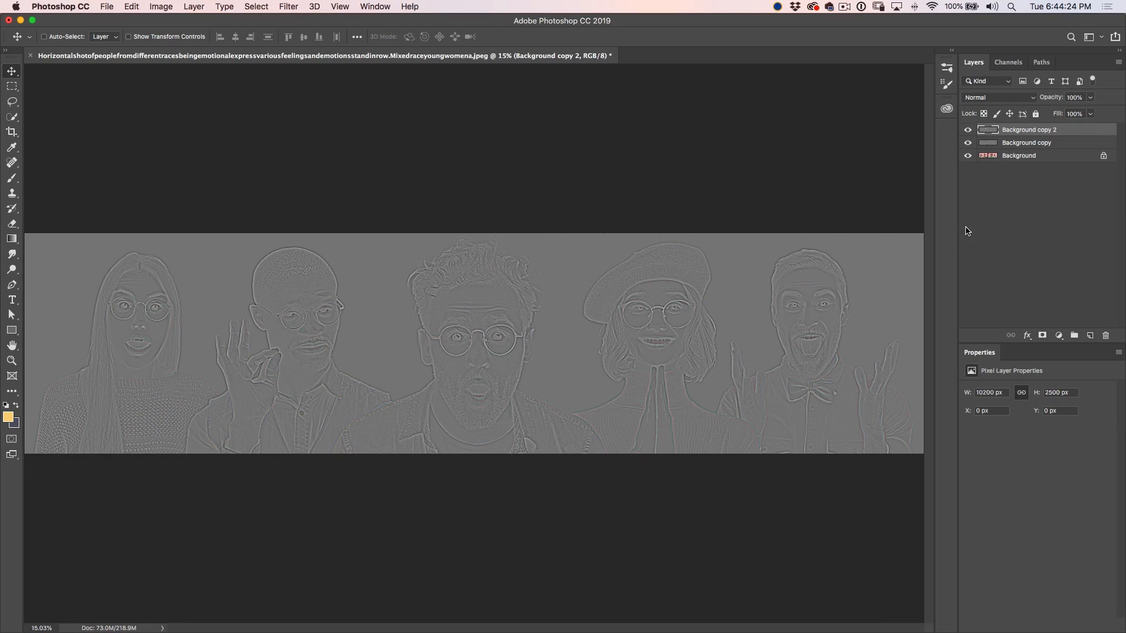
mouse_move(985, 213)
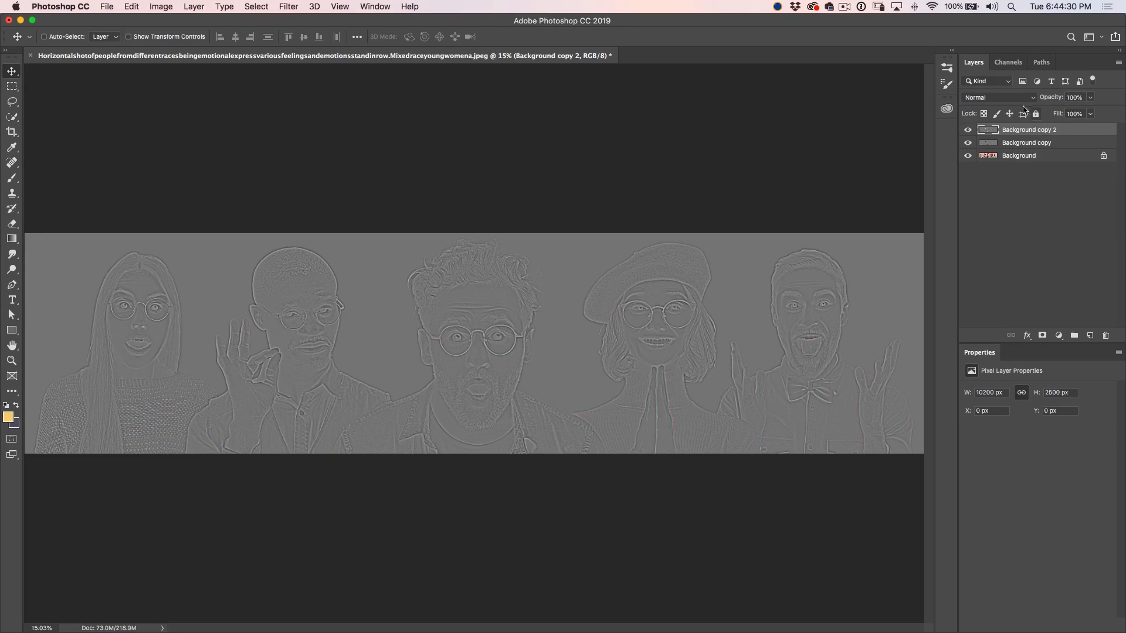
- Set Background copy 2 to Divide blending, turning the photo into a white line sketch
left_click(997, 97)
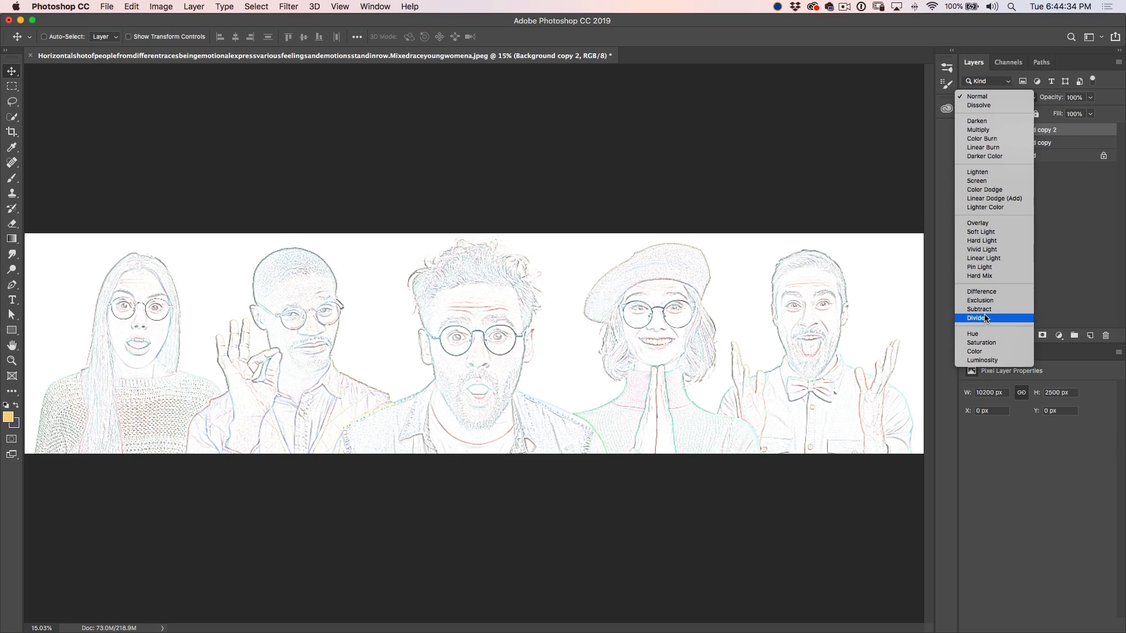
left_click(974, 318)
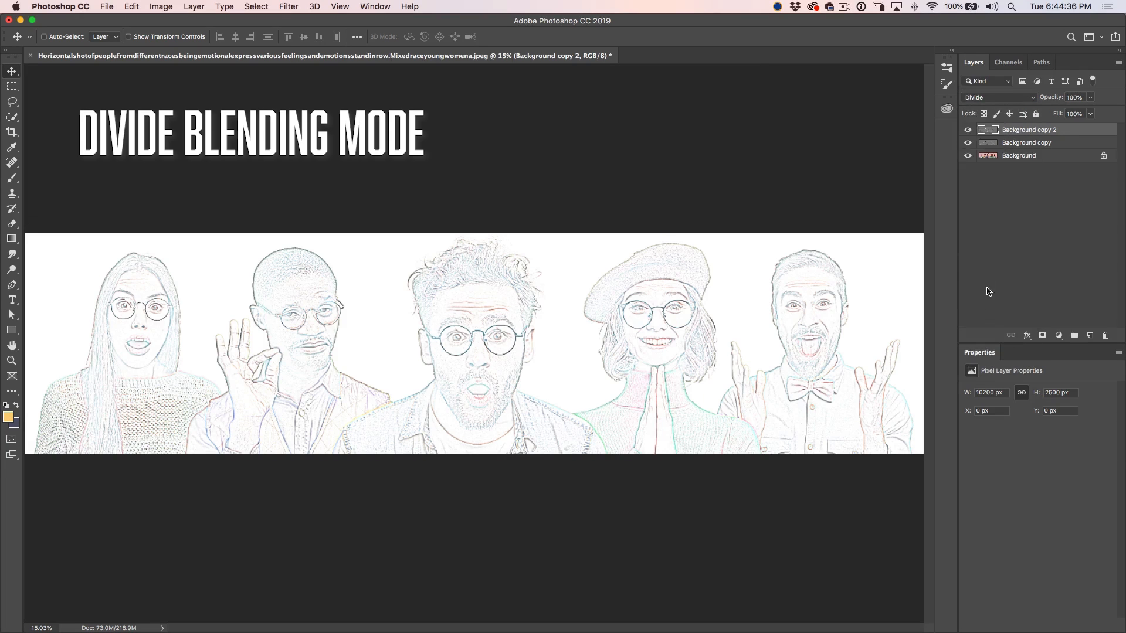
mouse_move(877, 303)
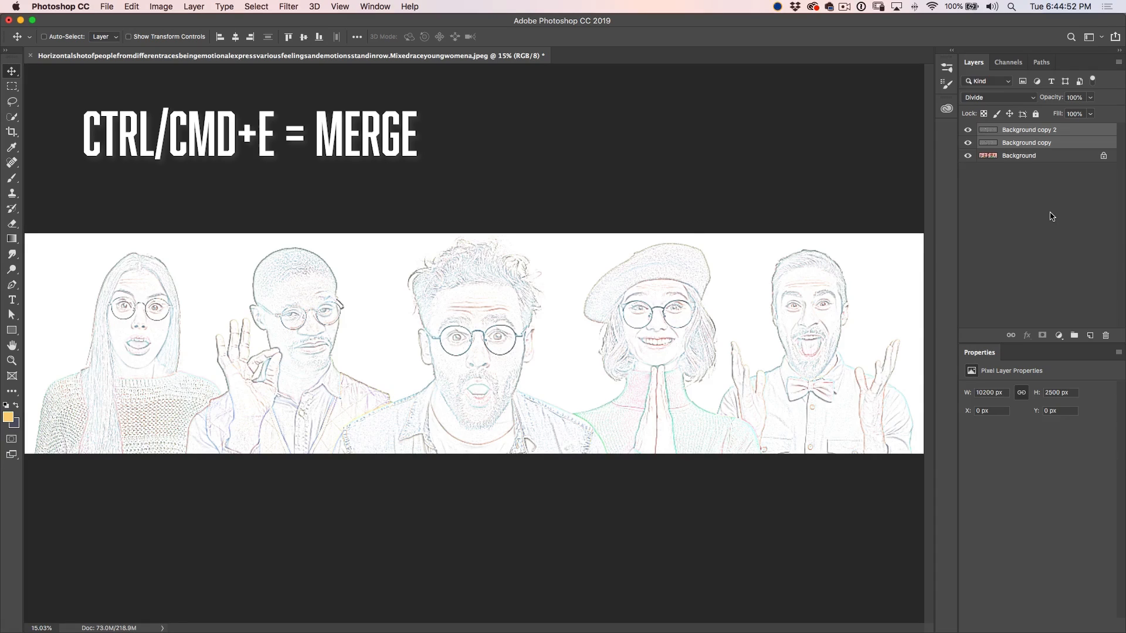
- Merge the two Background copy sketch layers into one with Cmd+E
key("cmd+e")
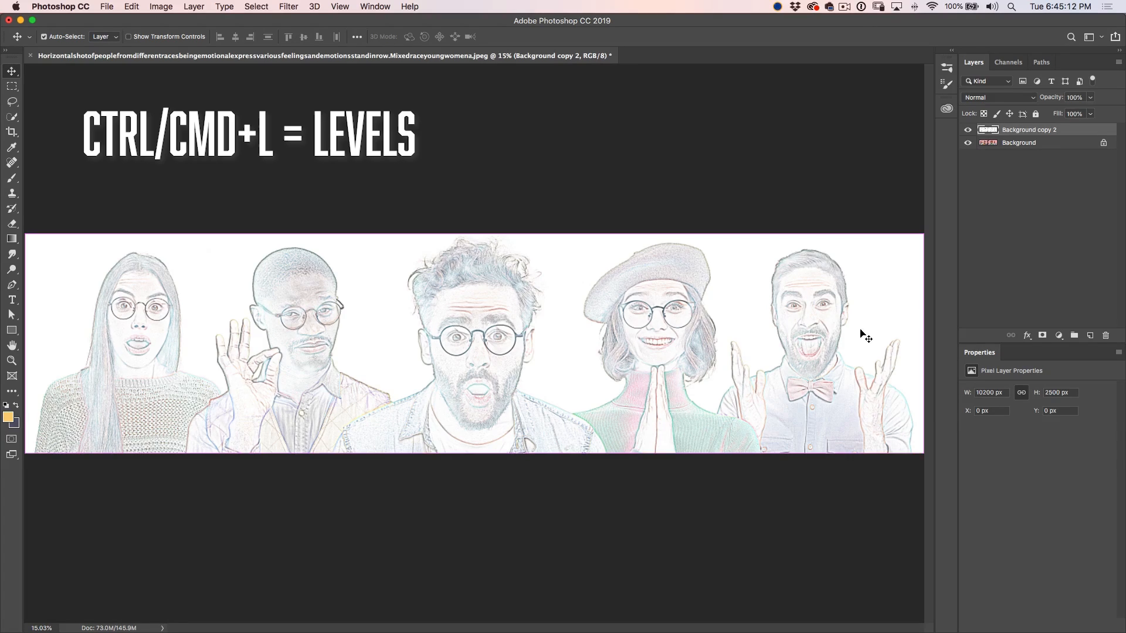
- Open Levels (Cmd+L) on the merged sketch layer
key("cmd+l")
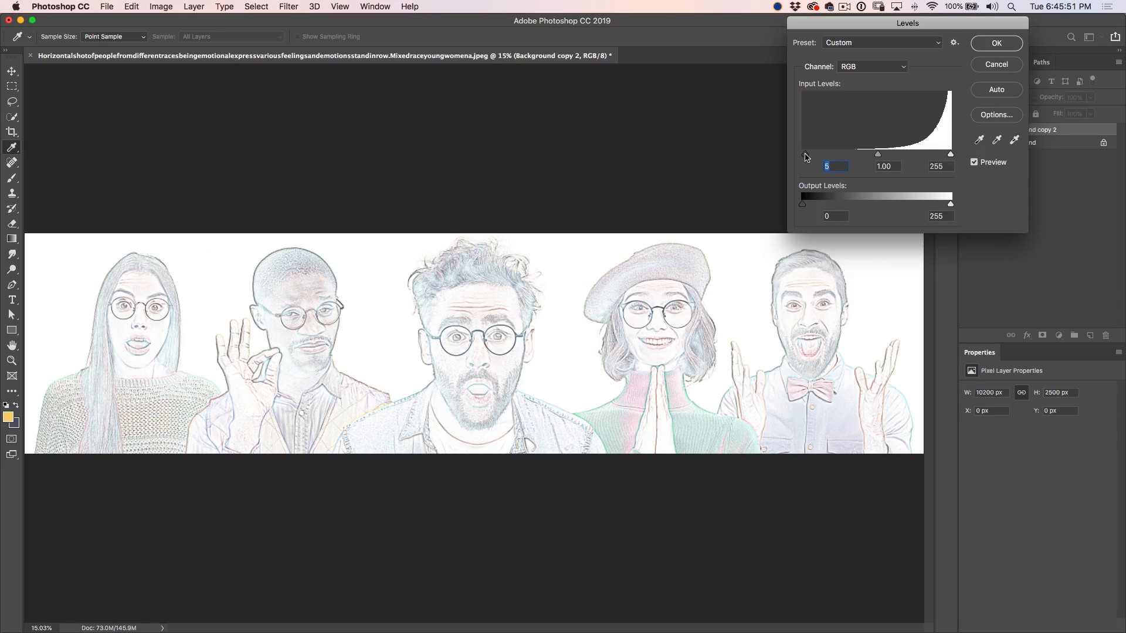
- Drag the black input to 117 and midtones to 0.70 for darker, bolder sketch lines
left_click_drag(802, 153, 903, 154)
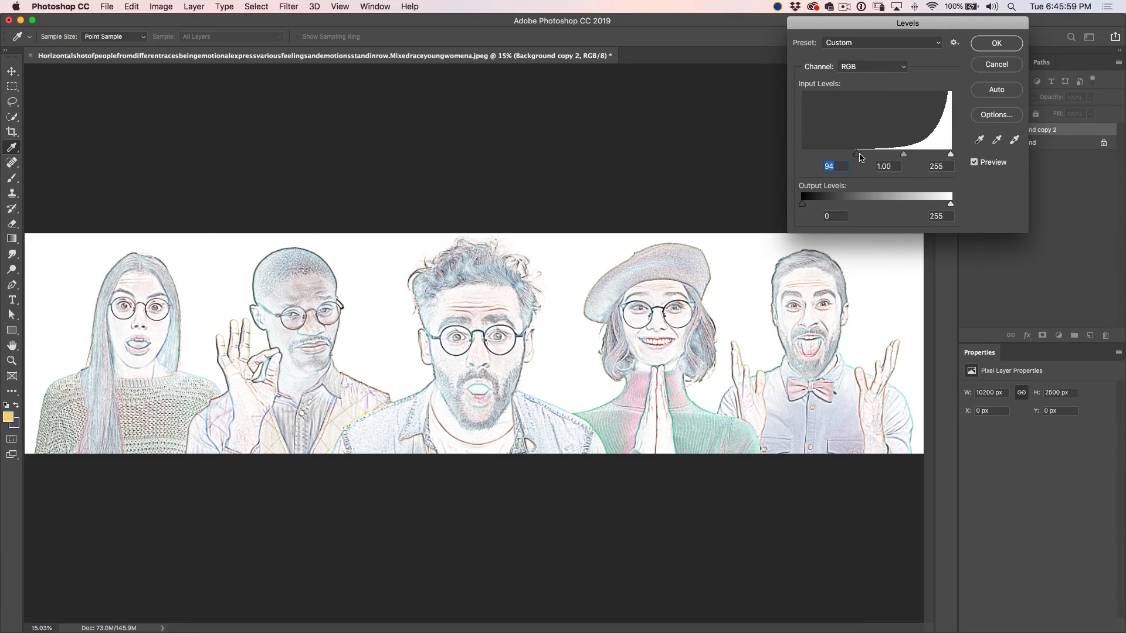
left_click_drag(856, 154, 923, 154)
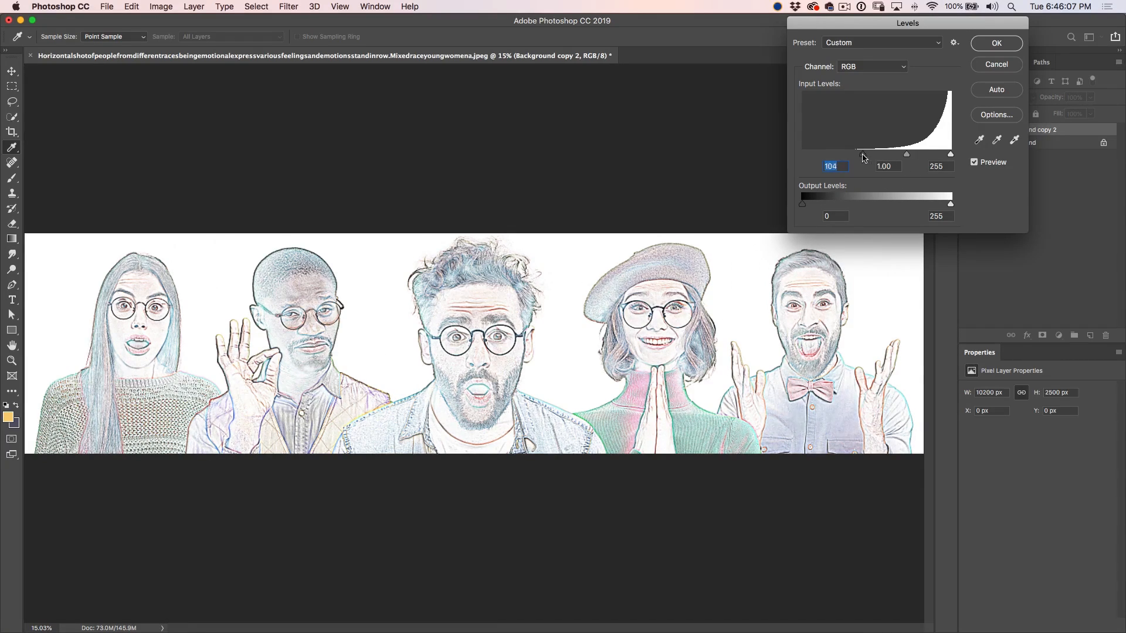
left_click_drag(865, 154, 906, 154)
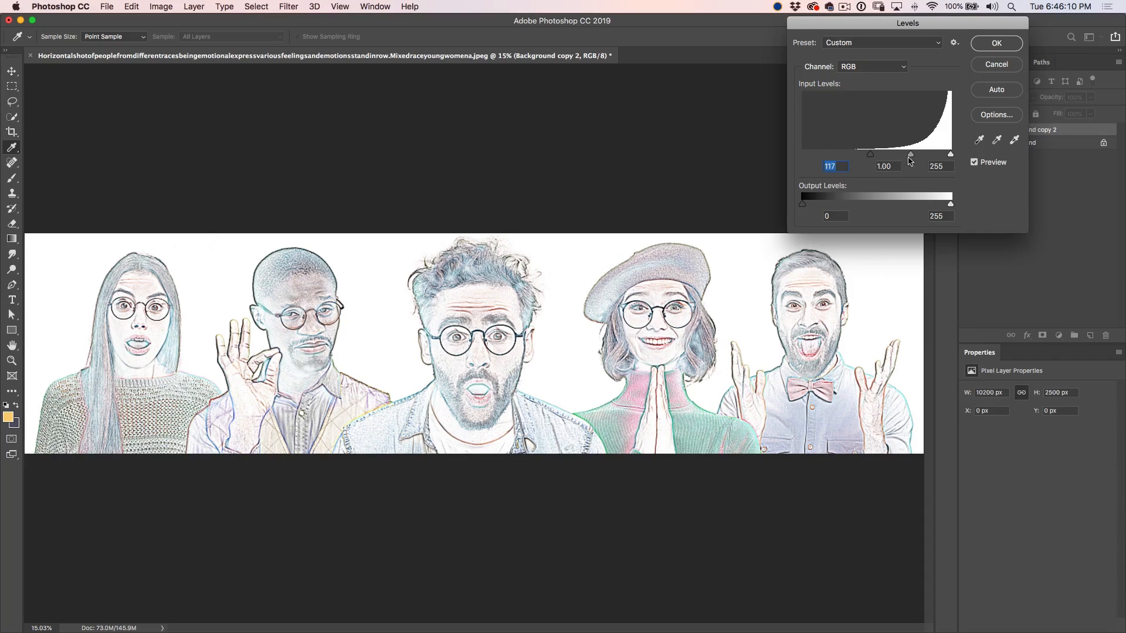
left_click_drag(910, 154, 923, 154)
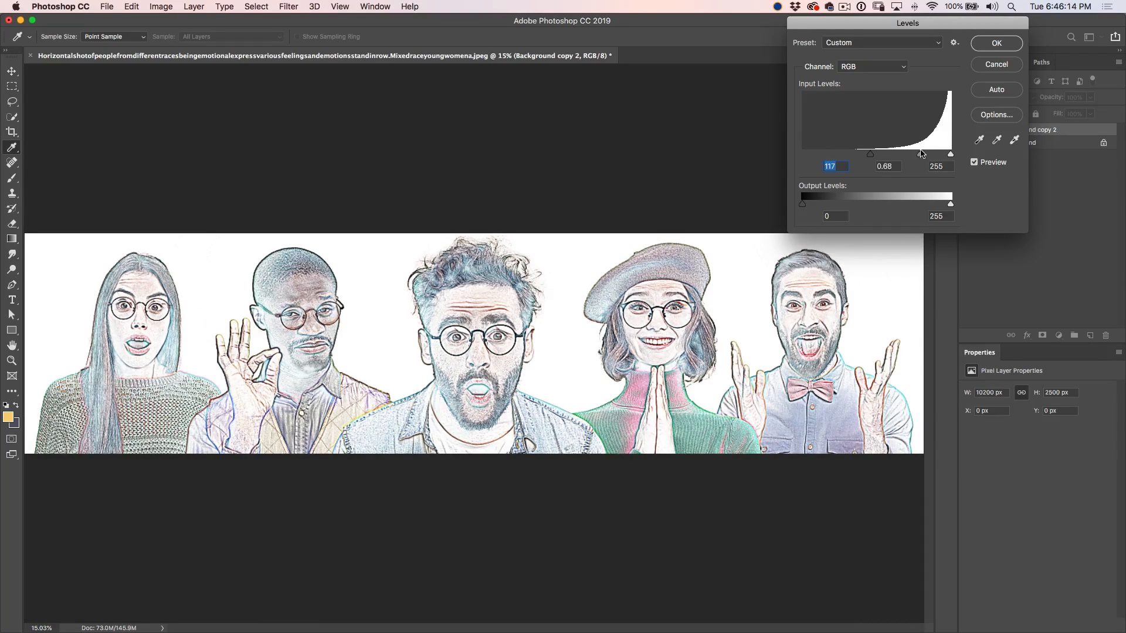
left_click_drag(870, 153, 875, 154)
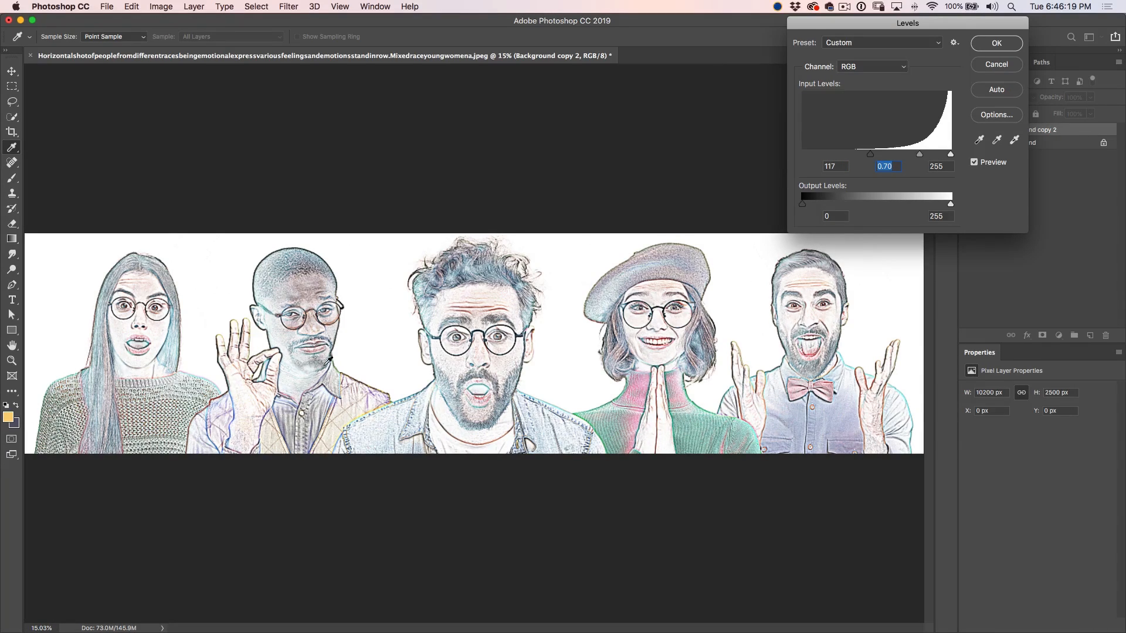
mouse_move(872, 309)
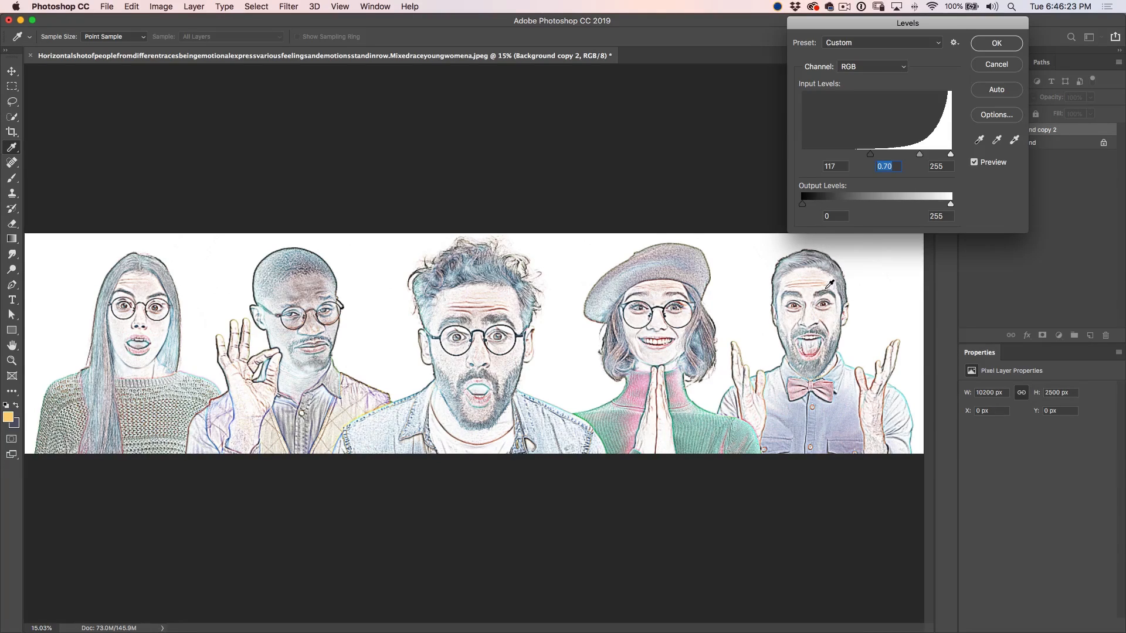
left_click(996, 42)
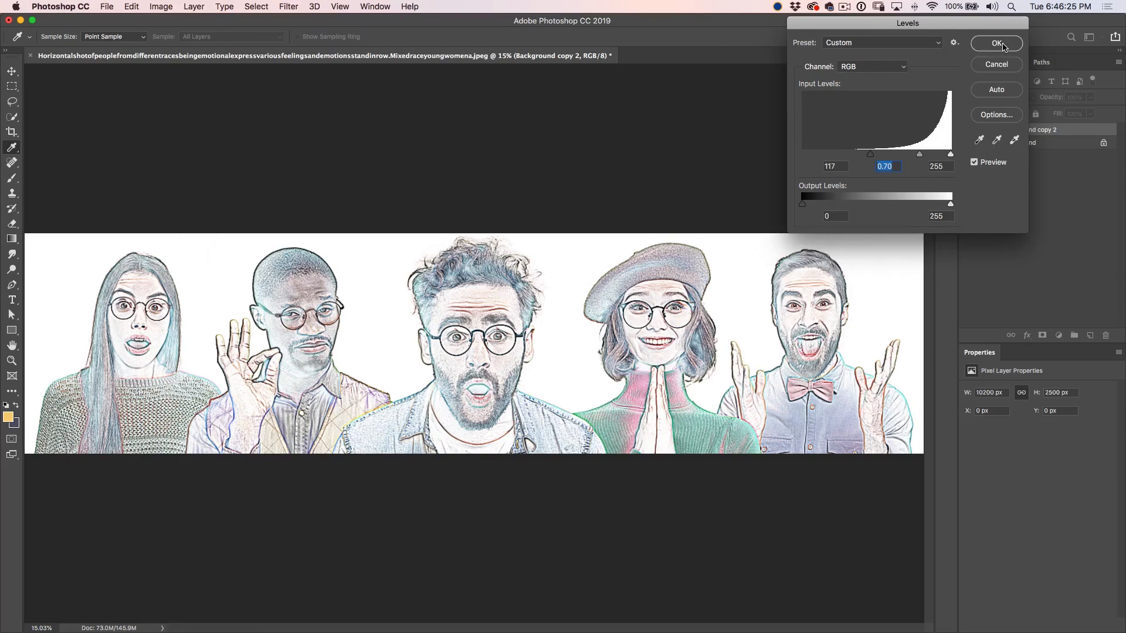
- Confirm Levels, then duplicate the original Background photo as a colour copy above the sketch
left_click(997, 43)
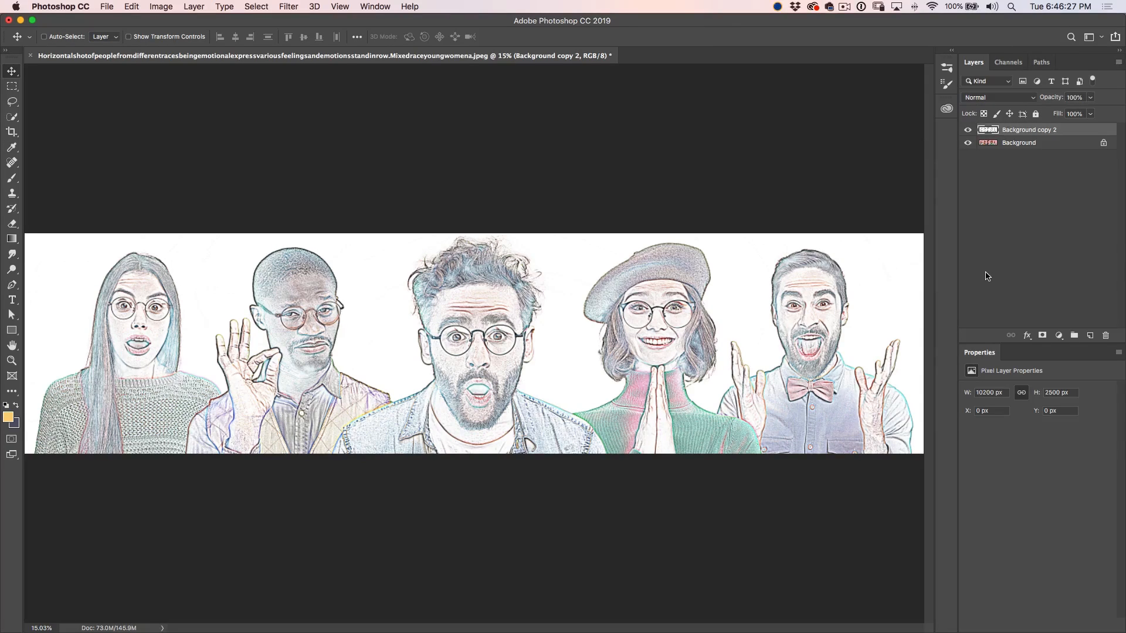
mouse_move(389, 386)
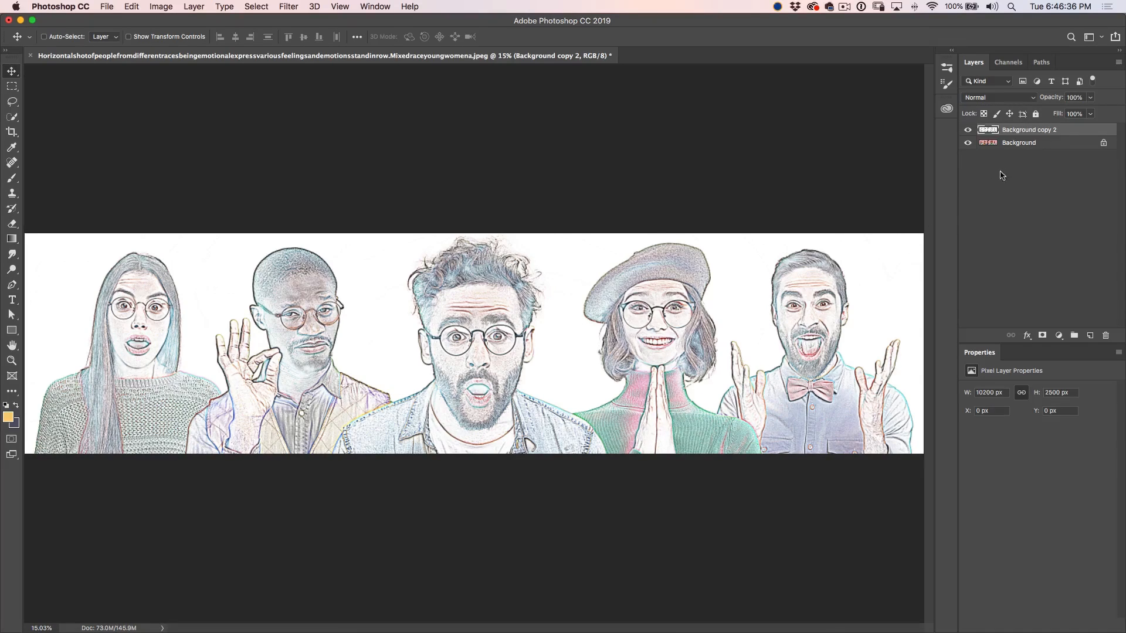
left_click(1018, 142)
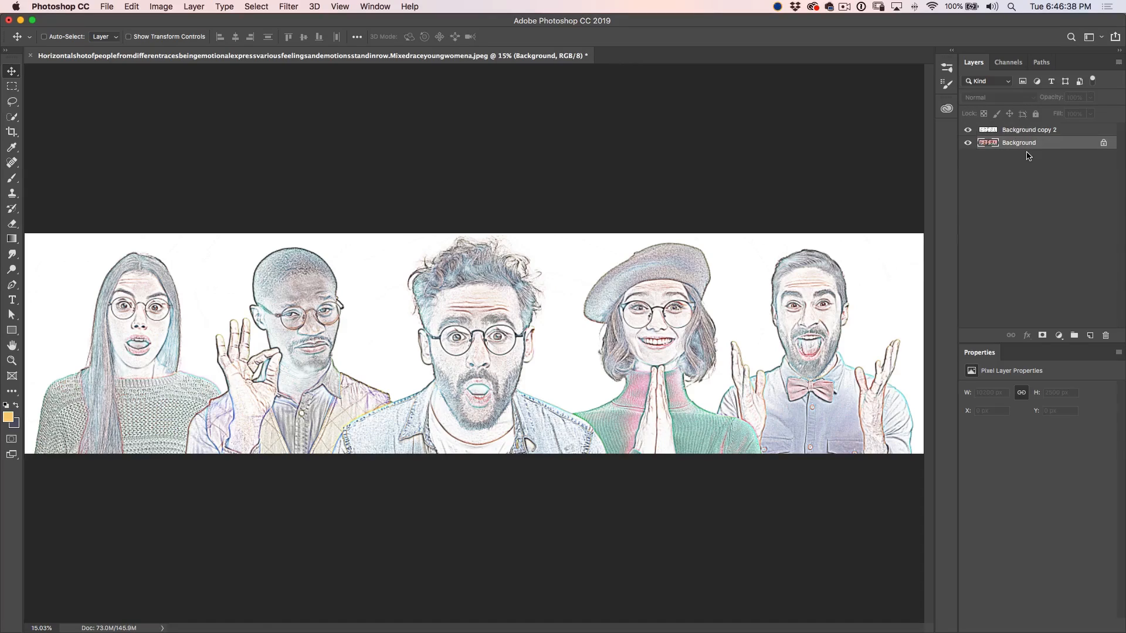
key("cmd+j")
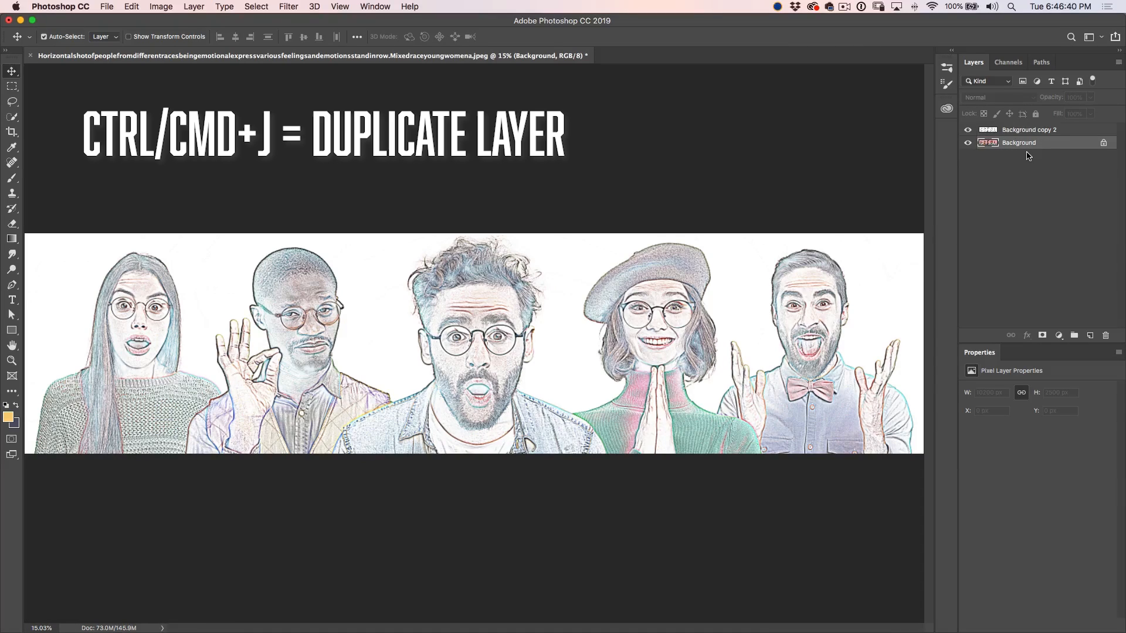
key("cmd+j")
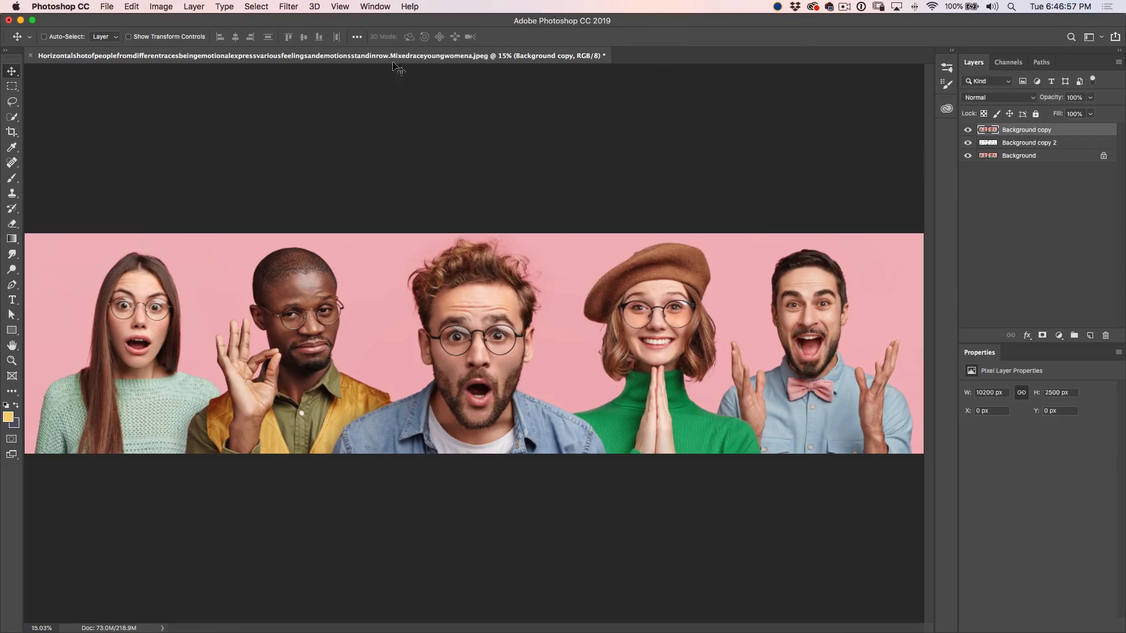
- Bring up Surface Blur on the colour copy with radius 15, comparing the preview
left_click(289, 6)
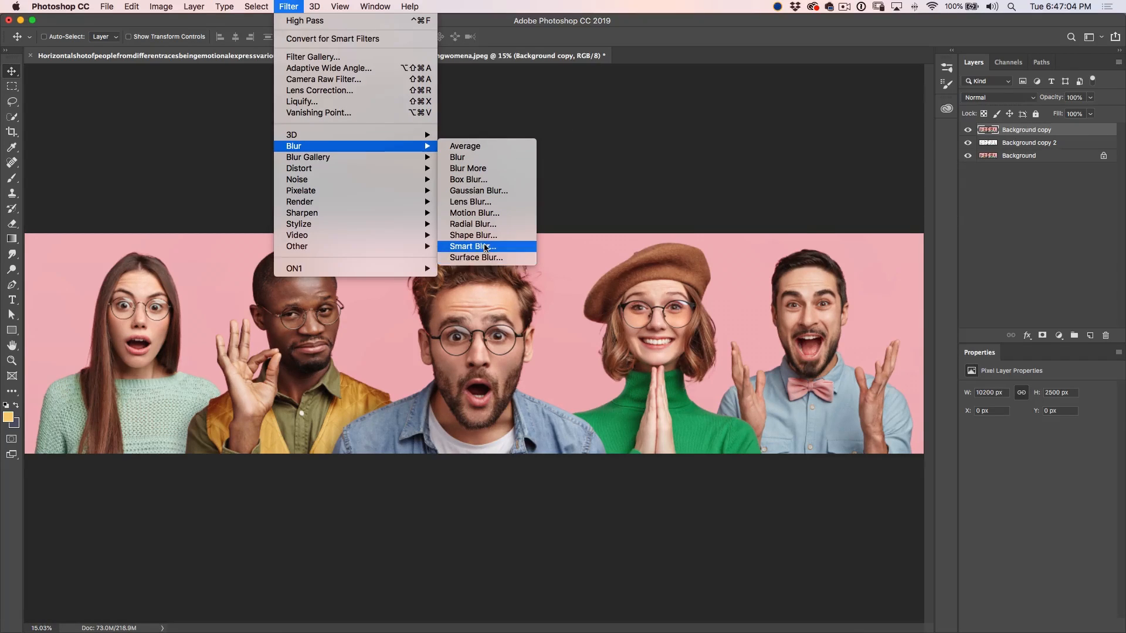
mouse_move(492, 257)
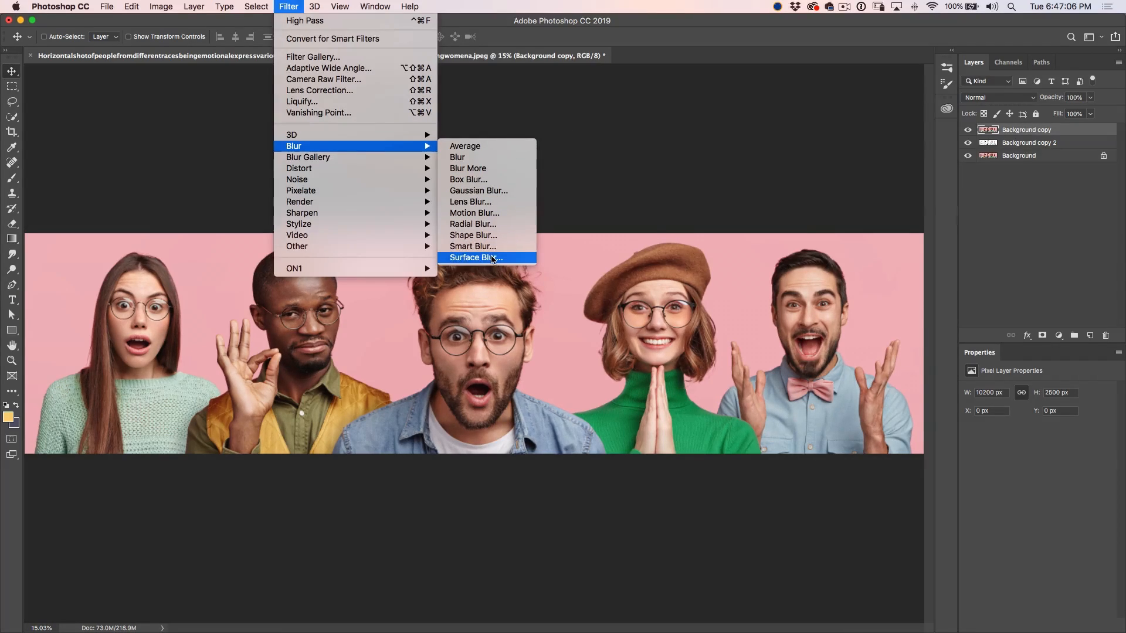
left_click(474, 257)
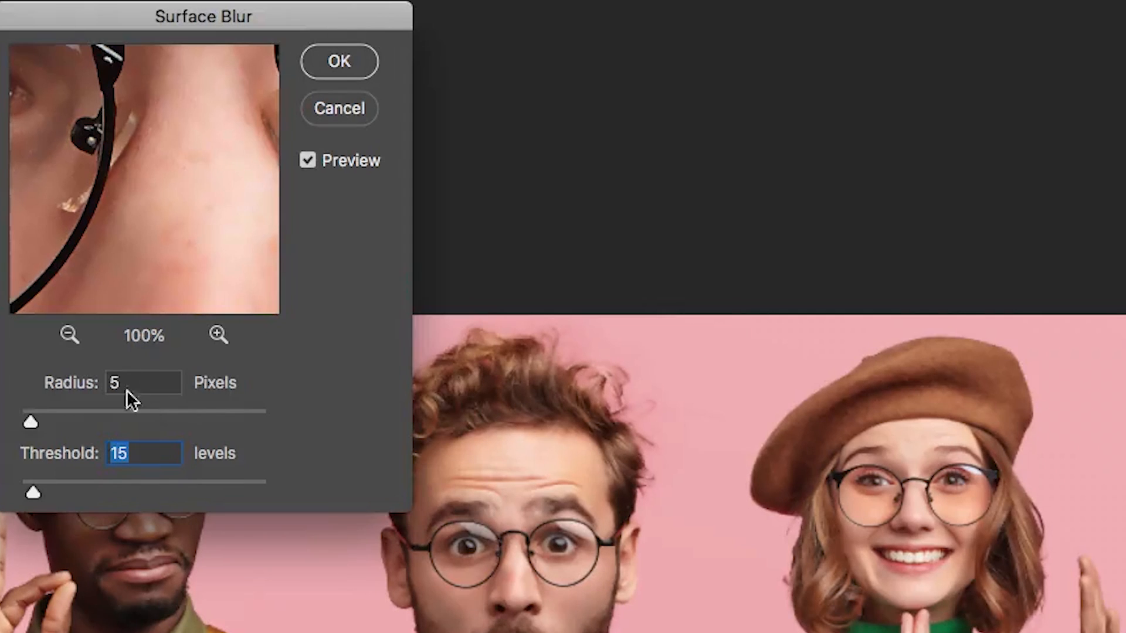
left_click(307, 161)
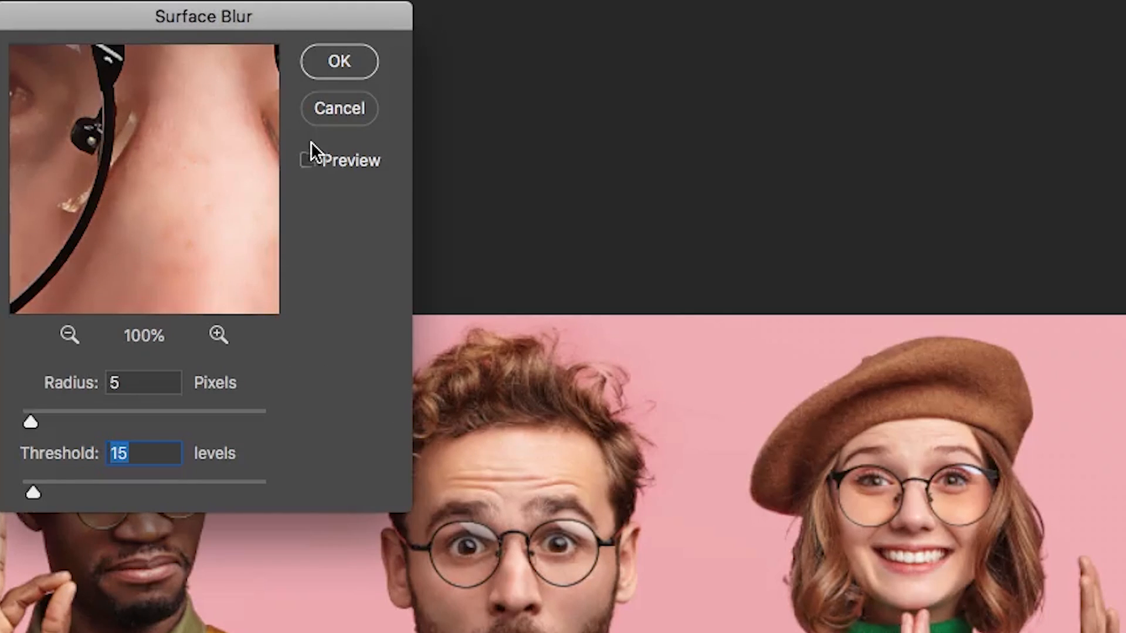
left_click(308, 159)
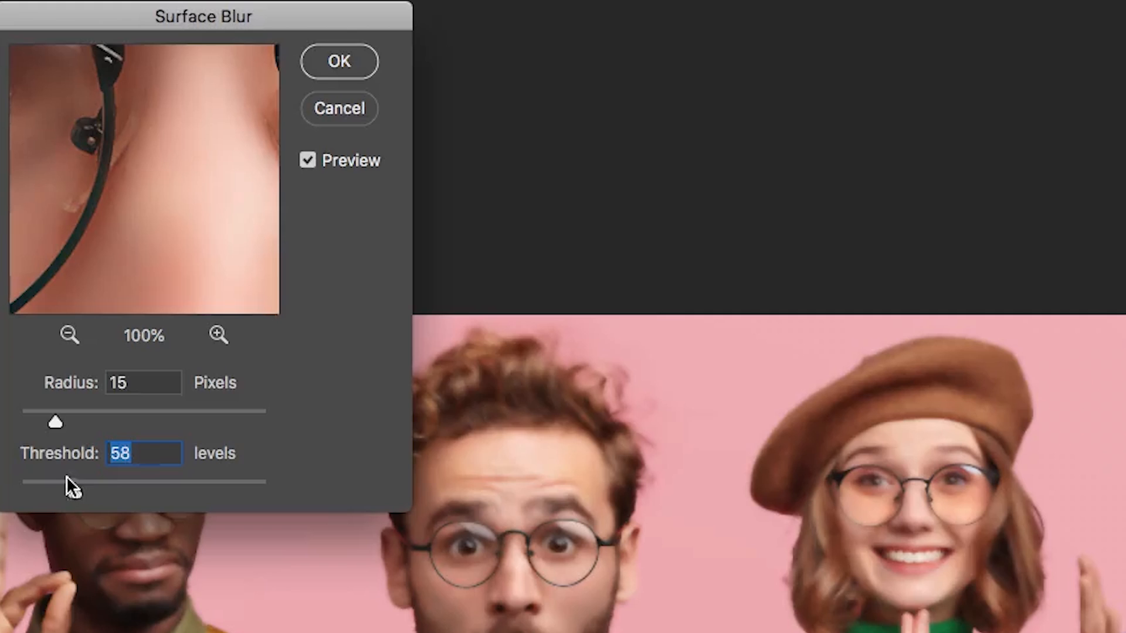
- Set the blur threshold to 56 levels, checking the whole face in the zoomed-out preview
left_click_drag(58, 492, 72, 493)
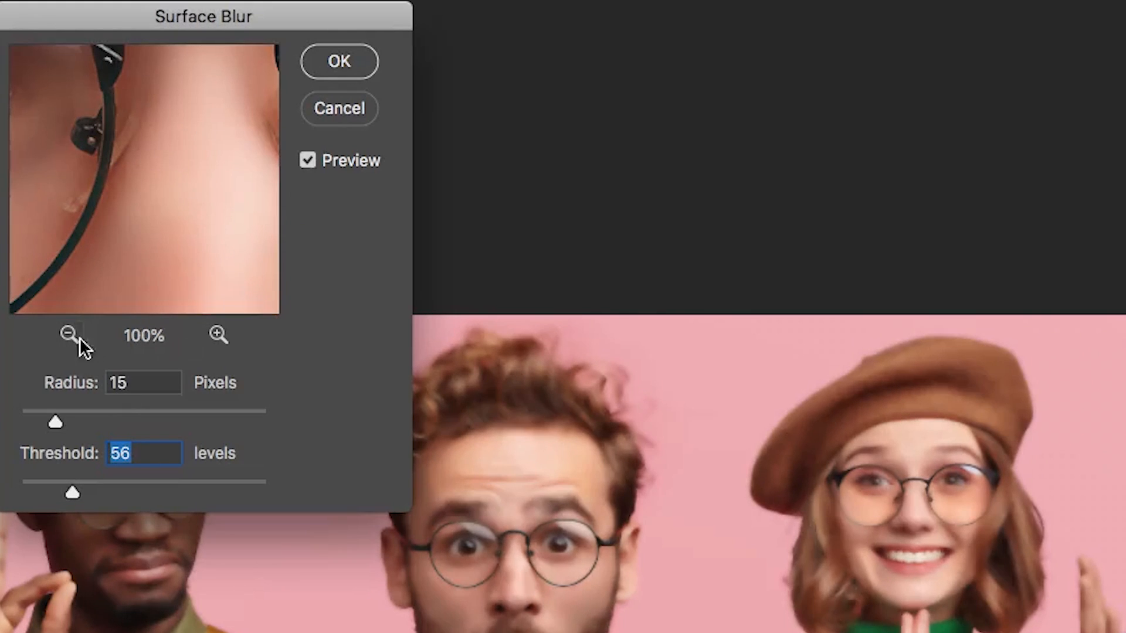
left_click(68, 335)
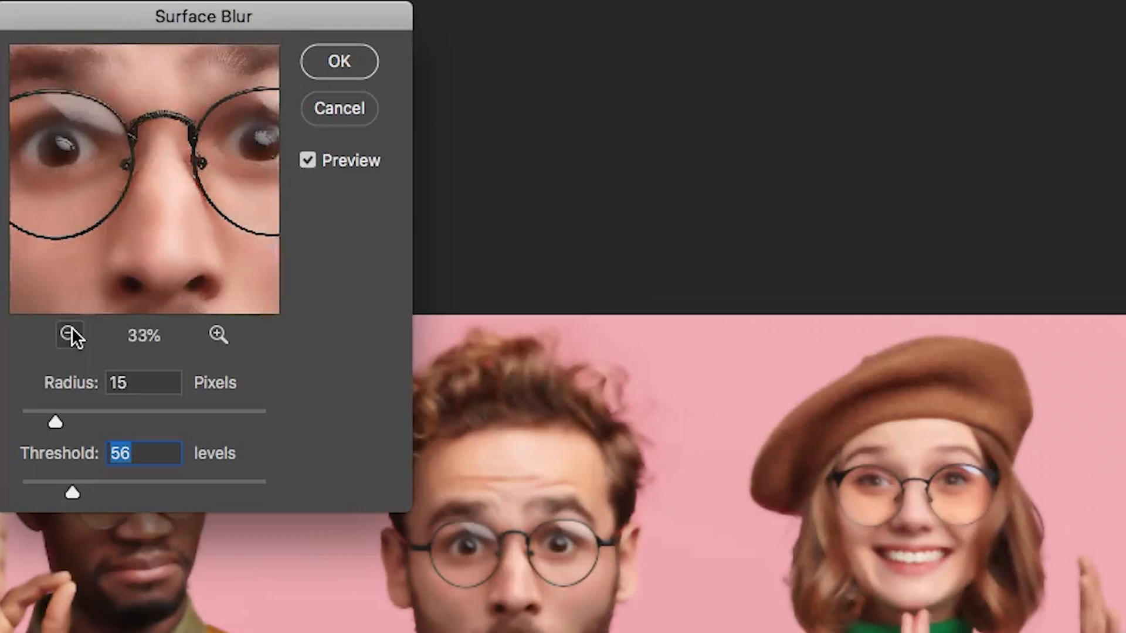
left_click(68, 335)
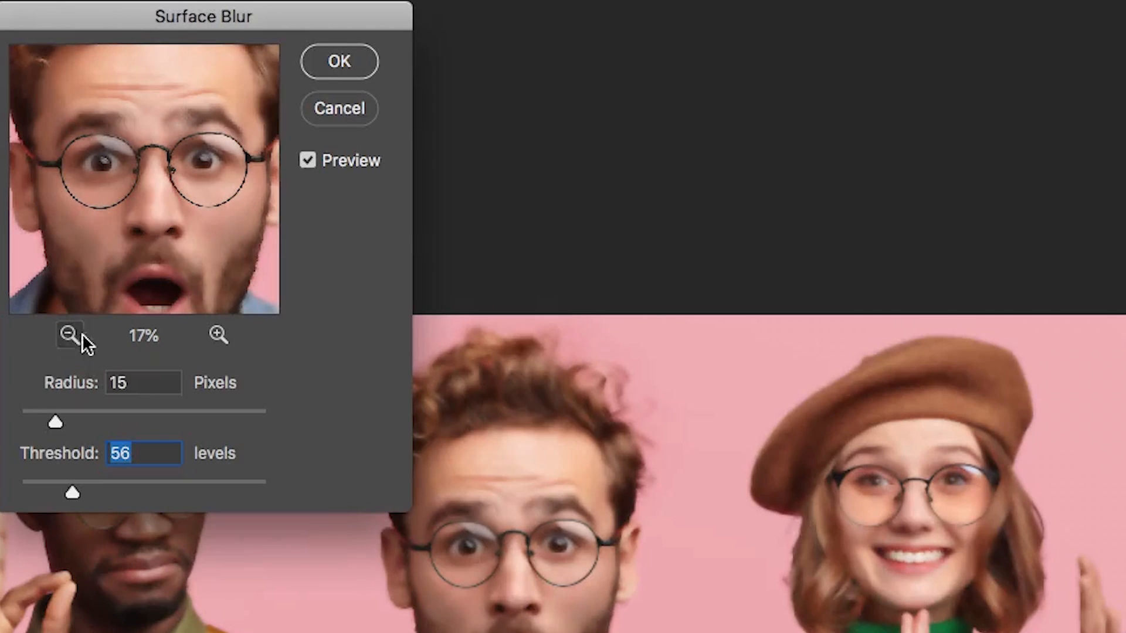
left_click(68, 337)
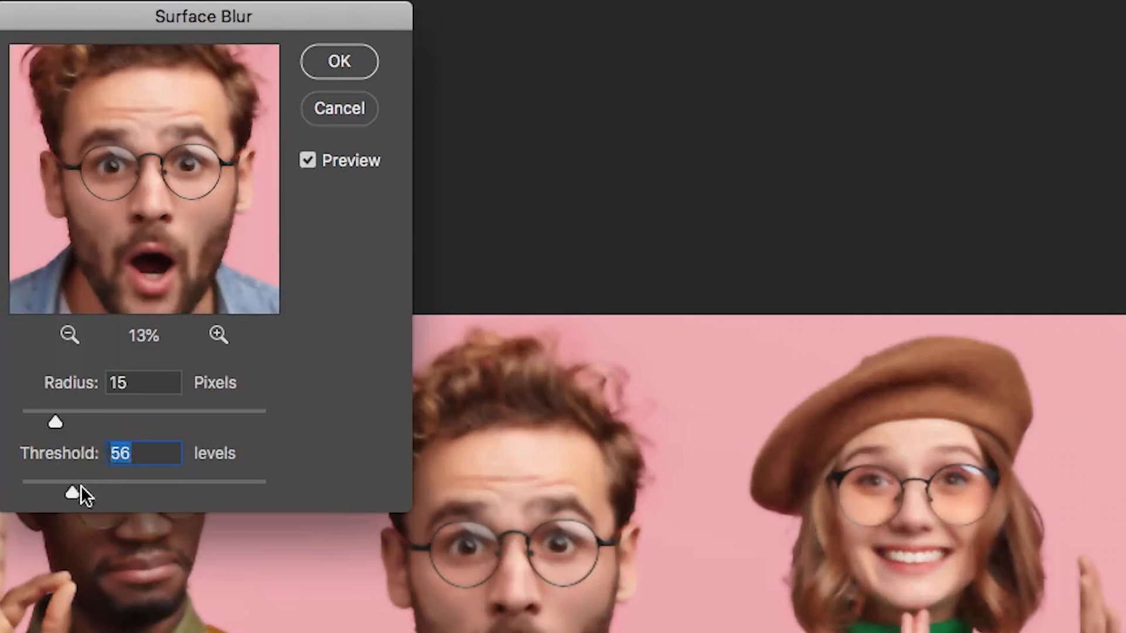
left_click_drag(72, 493, 56, 493)
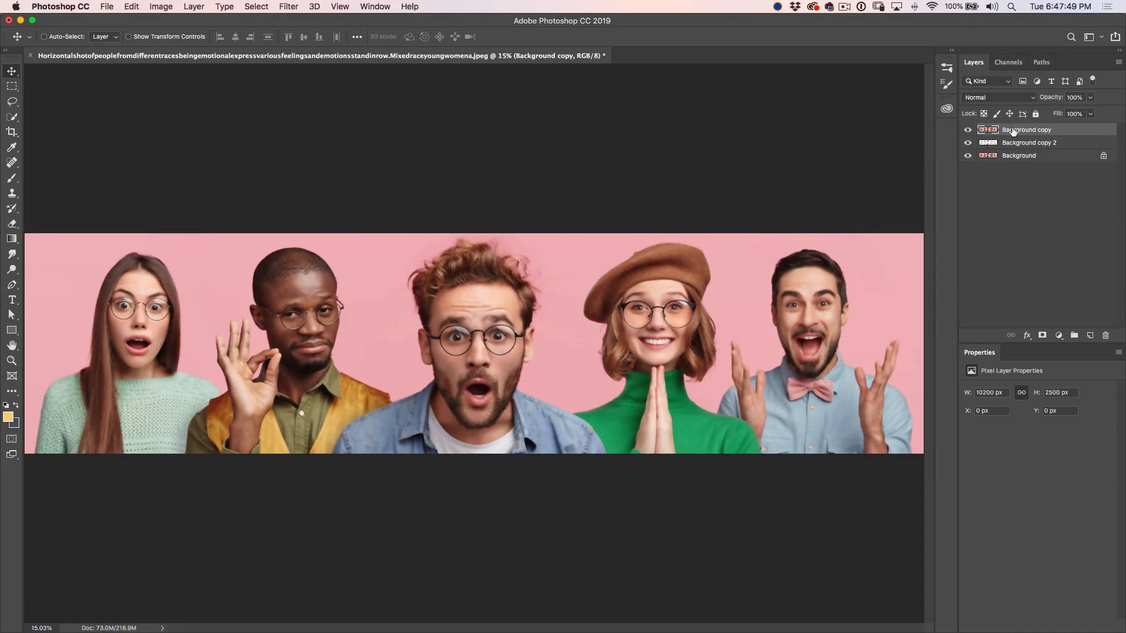
mouse_move(1032, 143)
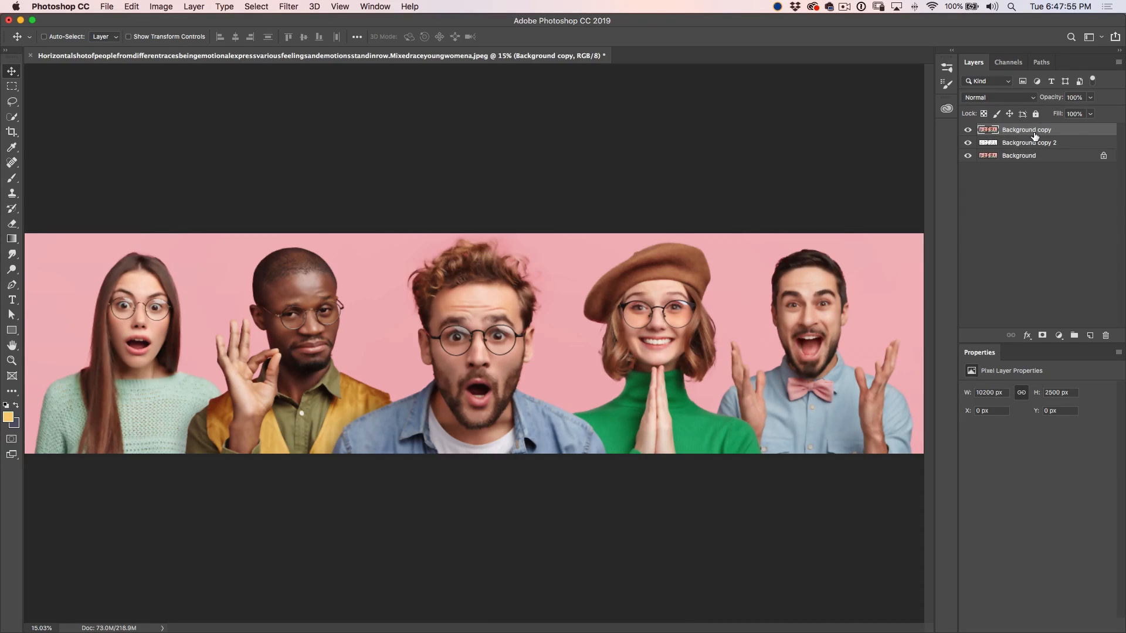
- Select the blurred colour layer to try blend modes such as Pin Light over the sketch
left_click(999, 98)
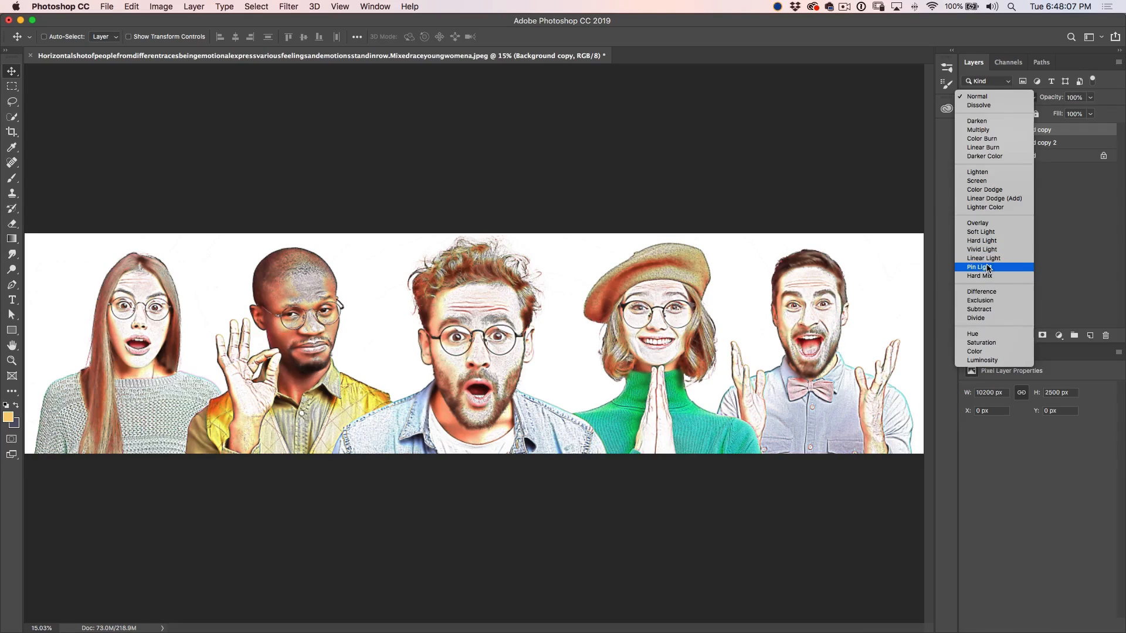
mouse_move(981, 241)
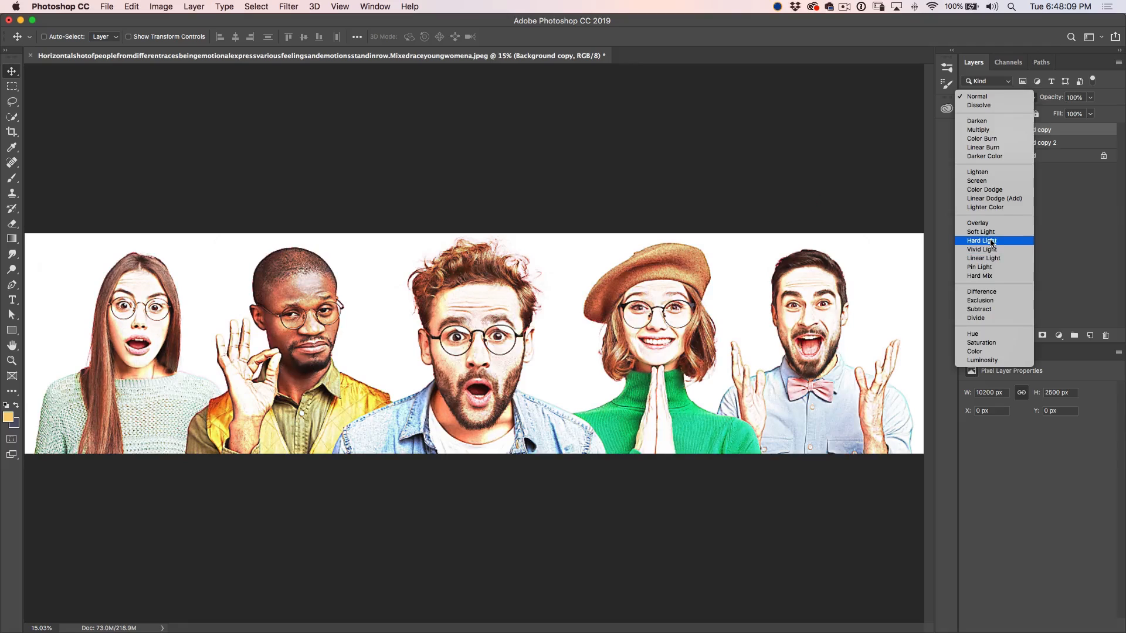
mouse_move(982, 258)
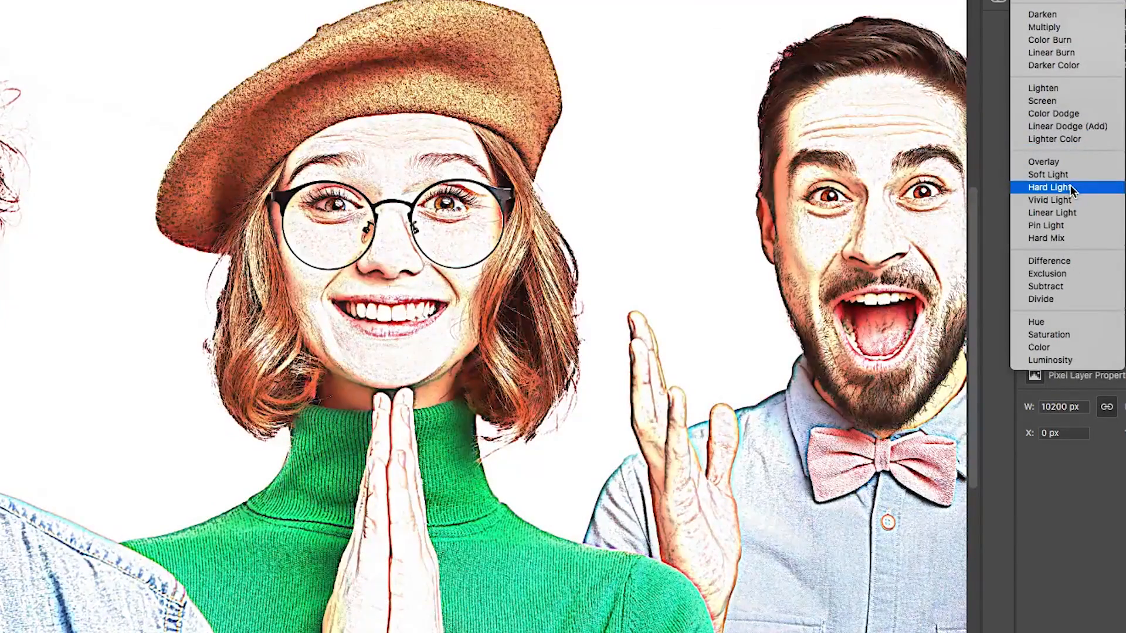
- Set the blurred colour copy to Linear Light blending at 75% opacity over the sketch
left_click(1050, 199)
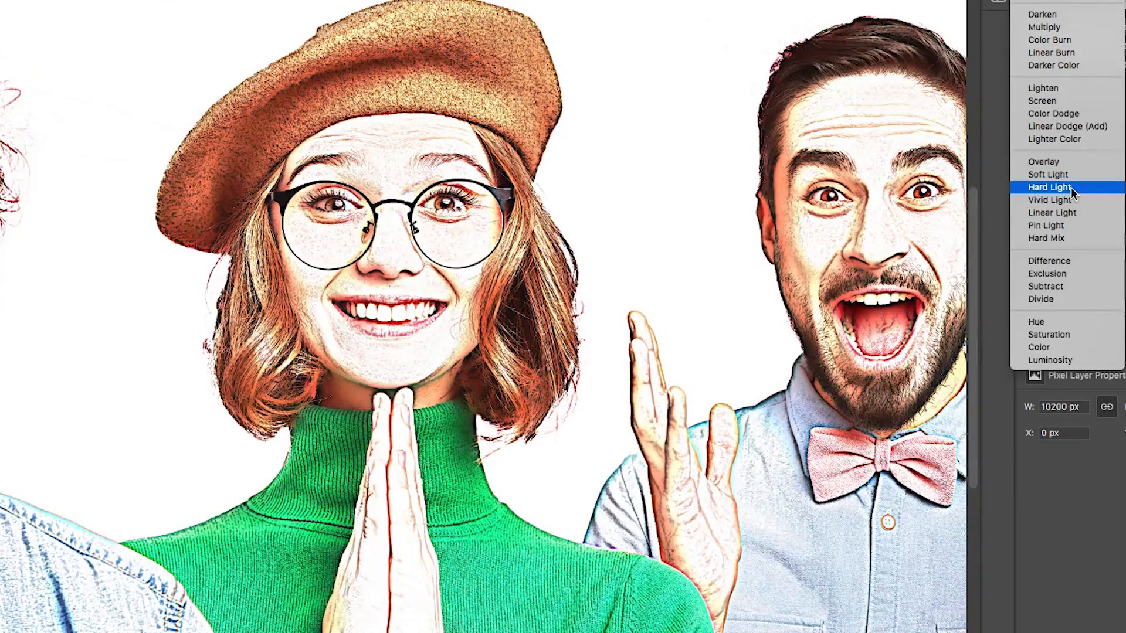
left_click(1051, 212)
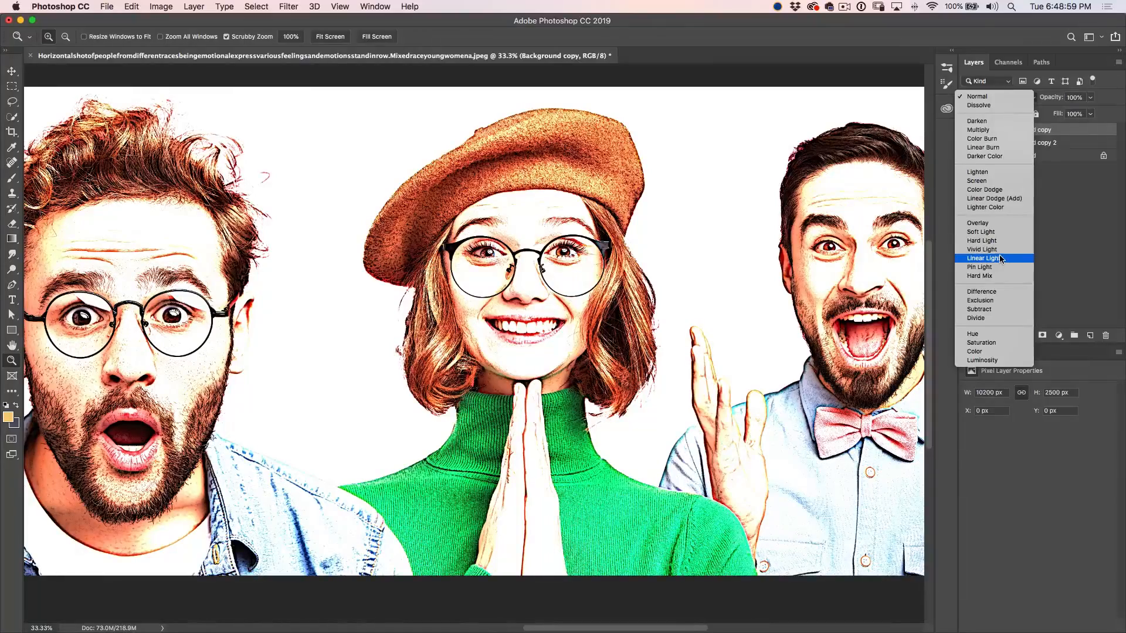
left_click(982, 258)
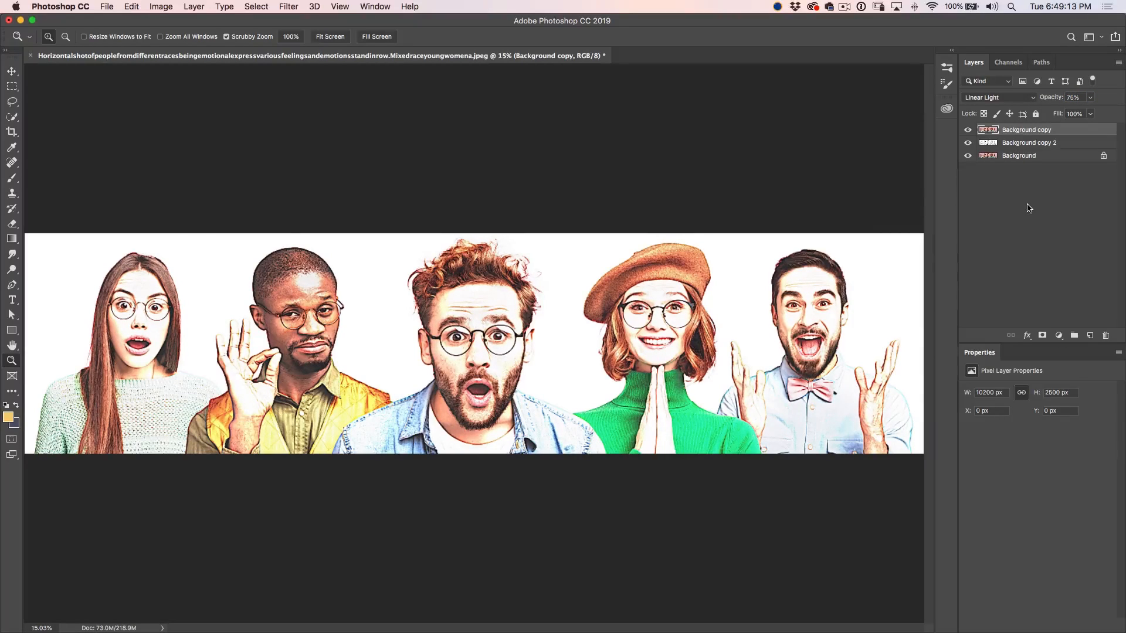
- Add a Vibrance adjustment layer on top with vibrance raised to about +53, saturation 0
left_click(1059, 335)
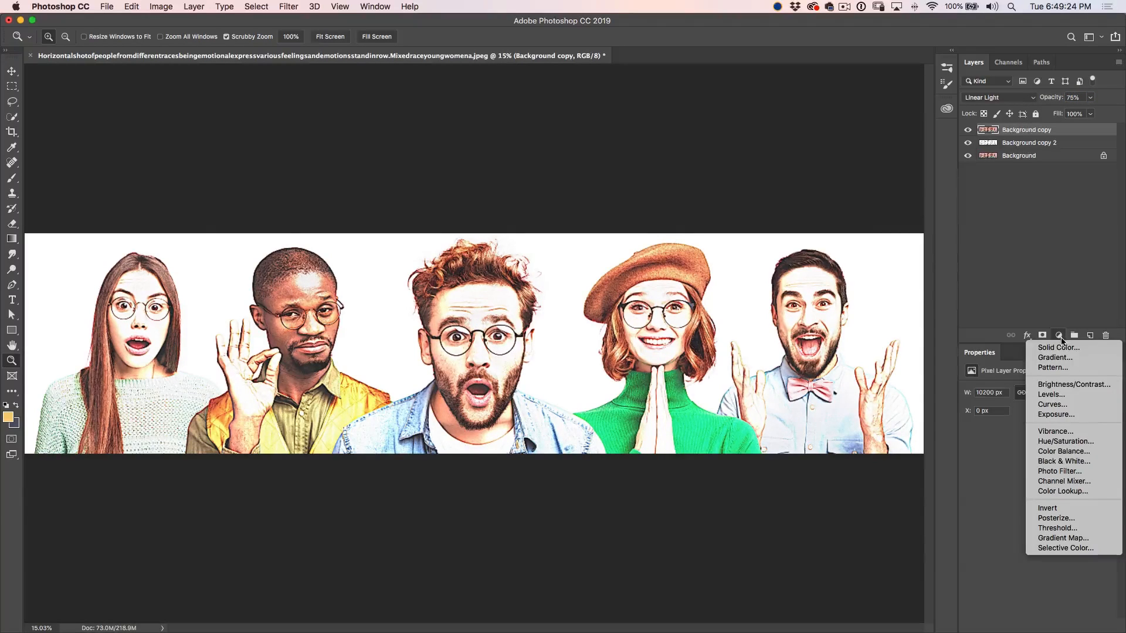
left_click(1055, 431)
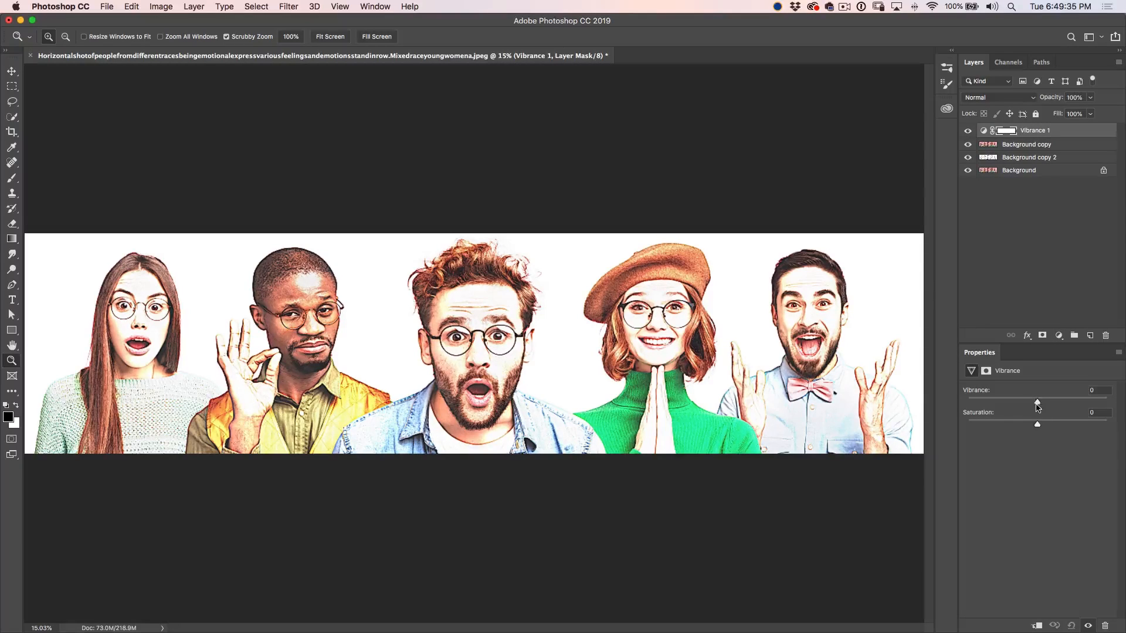
left_click_drag(1036, 401, 1075, 401)
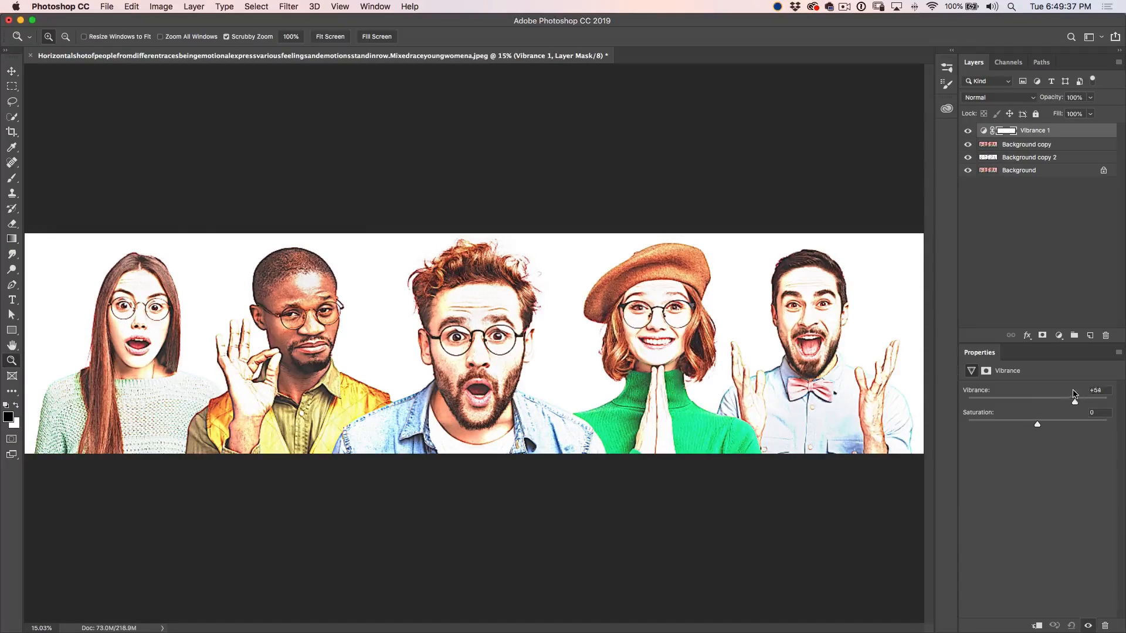
left_click_drag(1075, 401, 1072, 401)
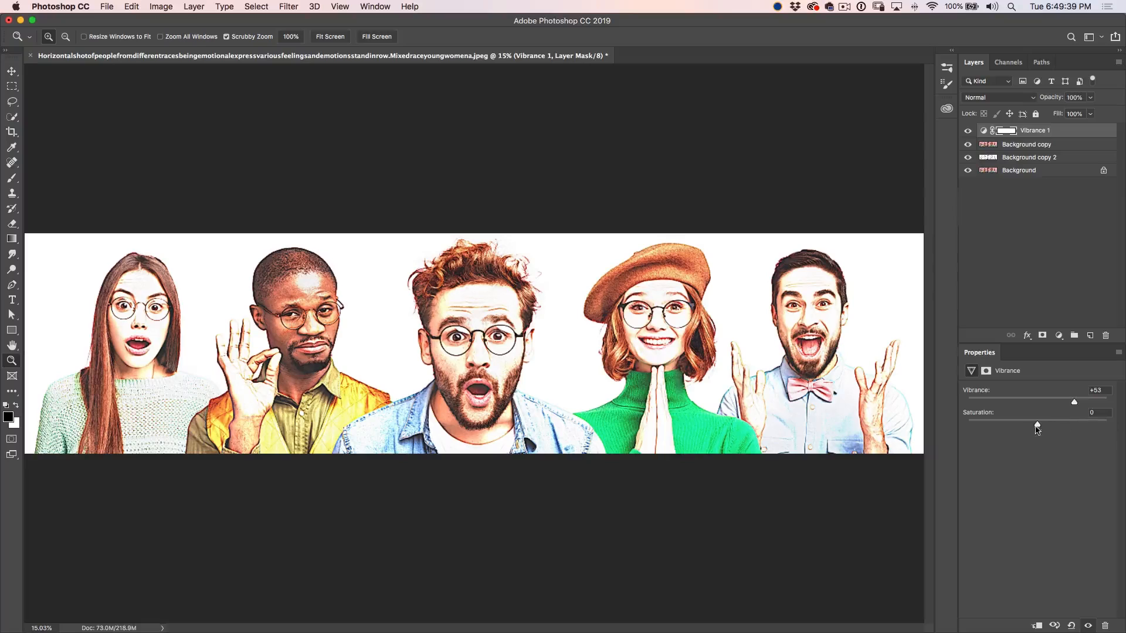